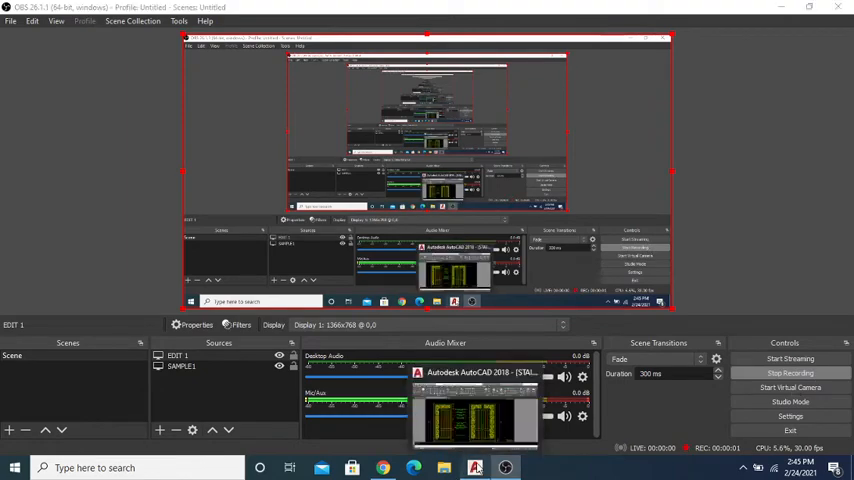
Delete the SAMPLE1 source from the OBS scene and confirm the removal.
click(474, 467)
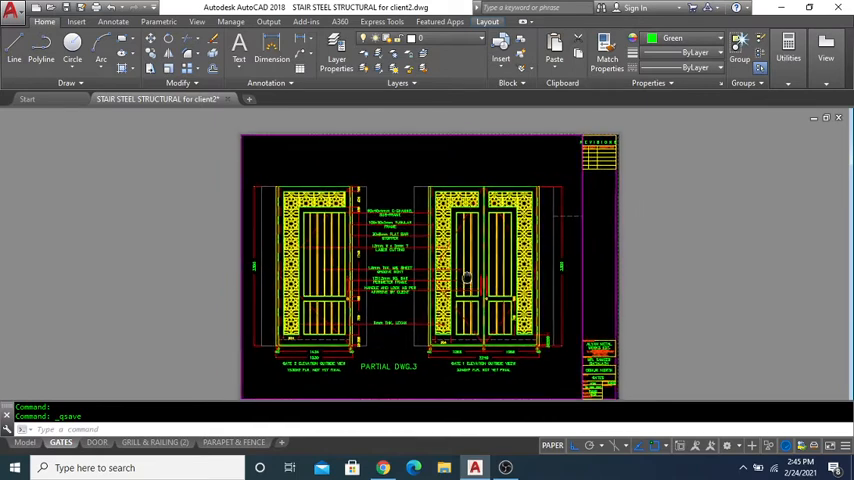
mouse_move(381, 467)
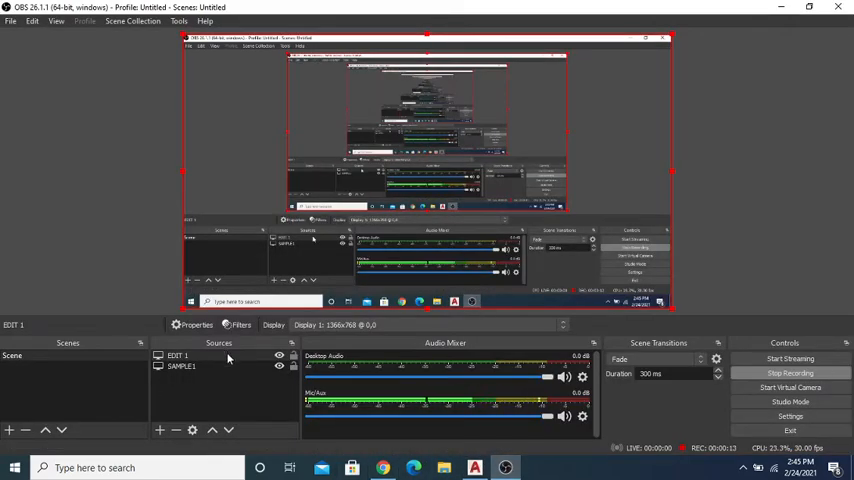
right_click(177, 356)
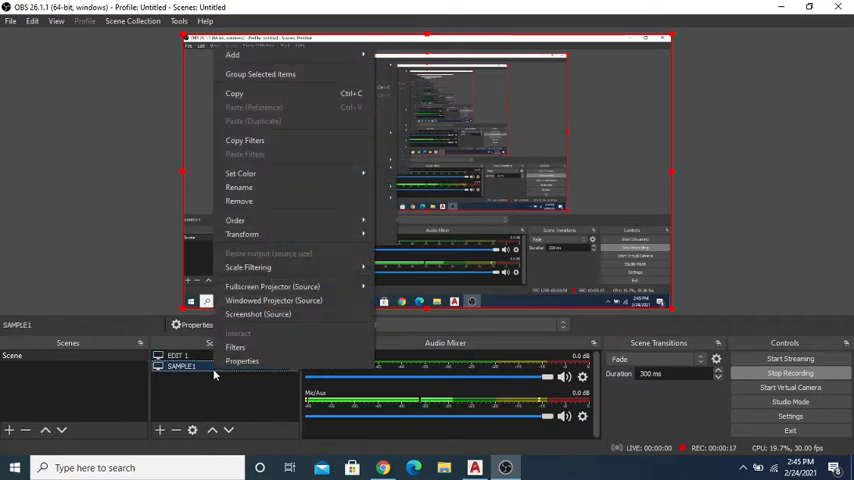
mouse_move(289, 201)
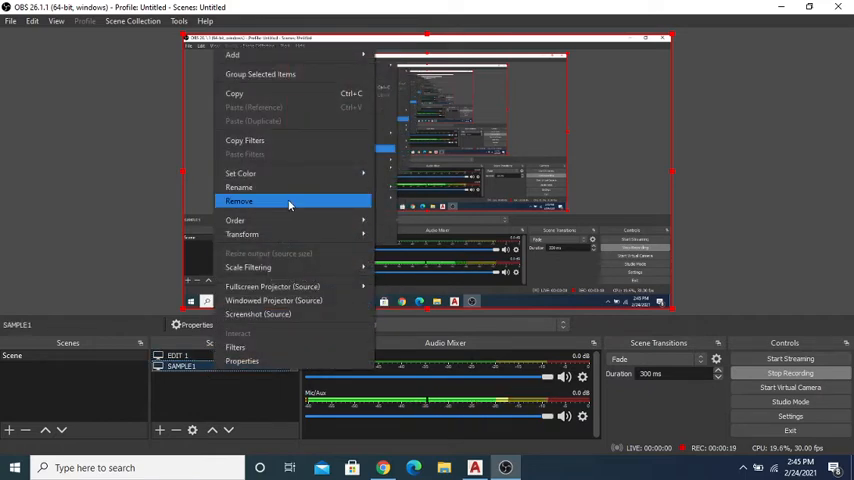
click(239, 201)
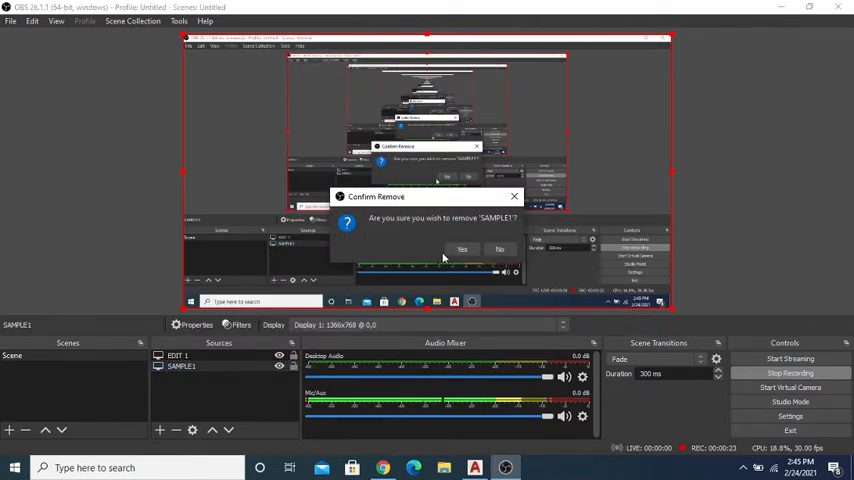
click(462, 249)
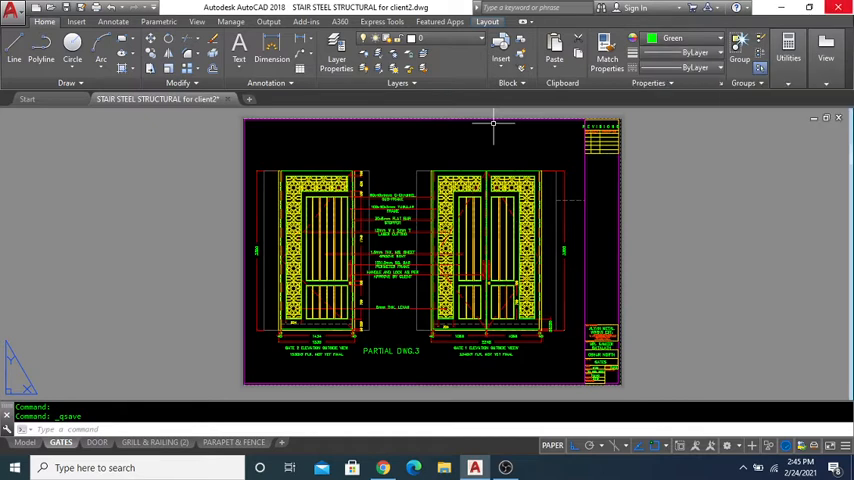
mouse_move(720, 331)
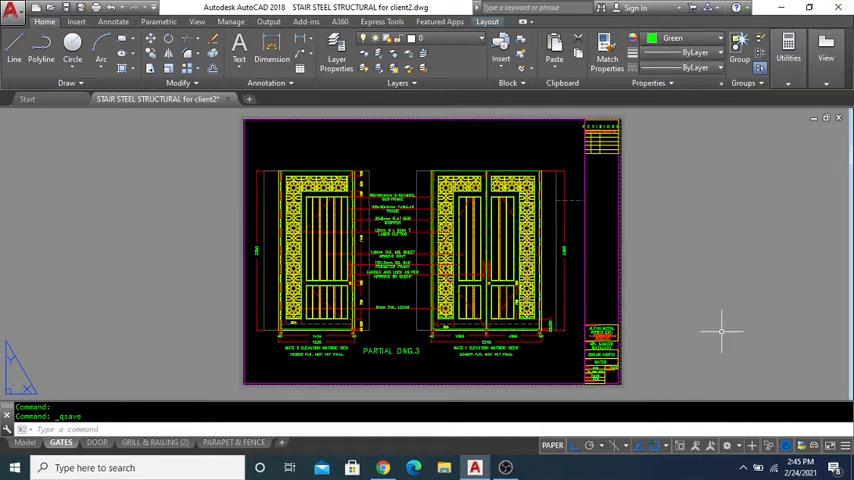
mouse_move(362, 260)
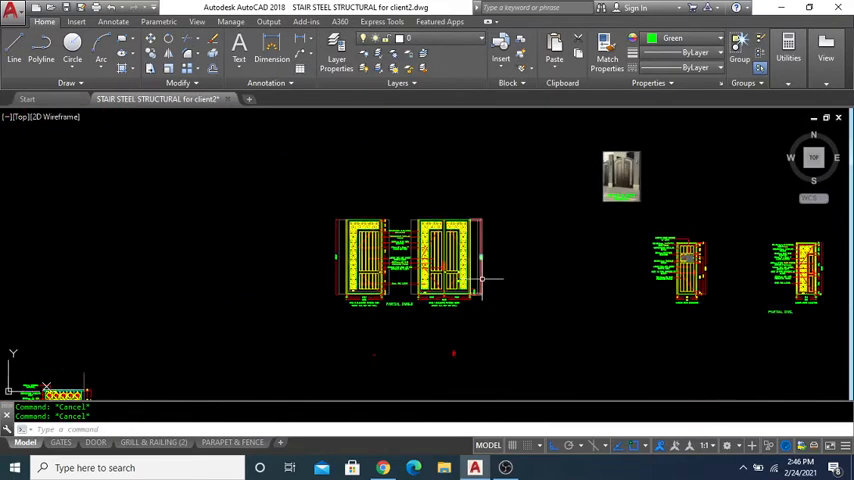
mouse_move(118, 388)
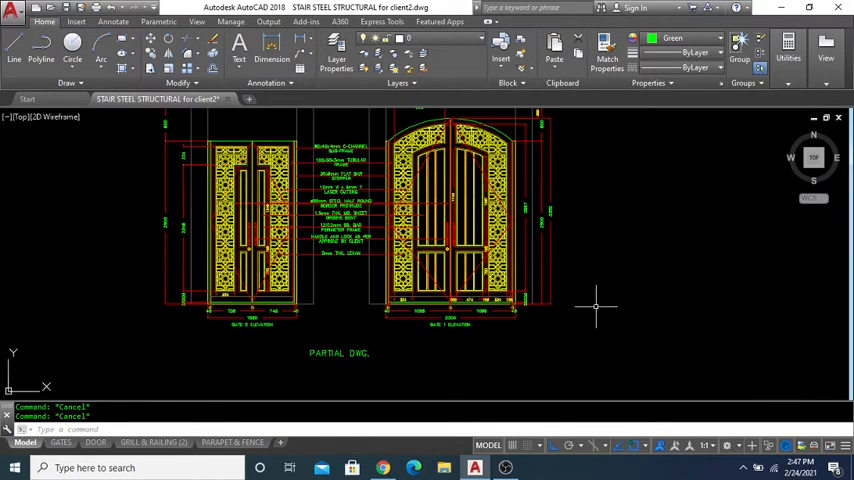
mouse_move(600, 298)
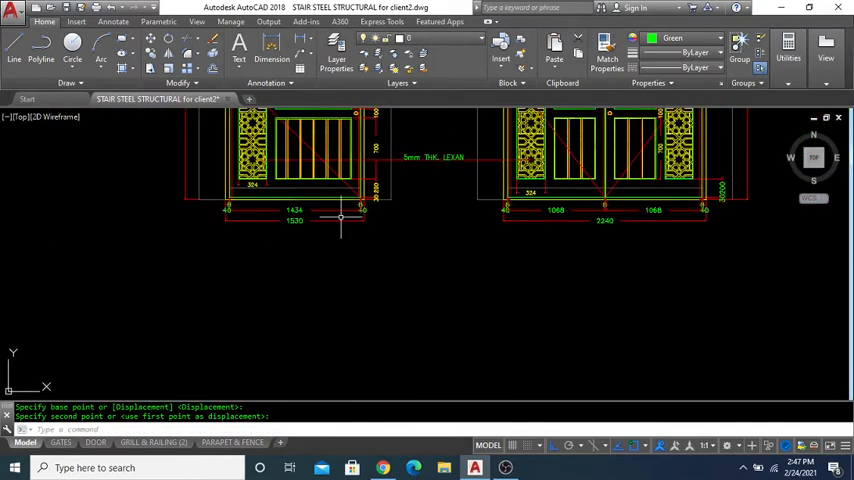
Zoom in on the bottom of the gate elevations.
scroll(up, 3)
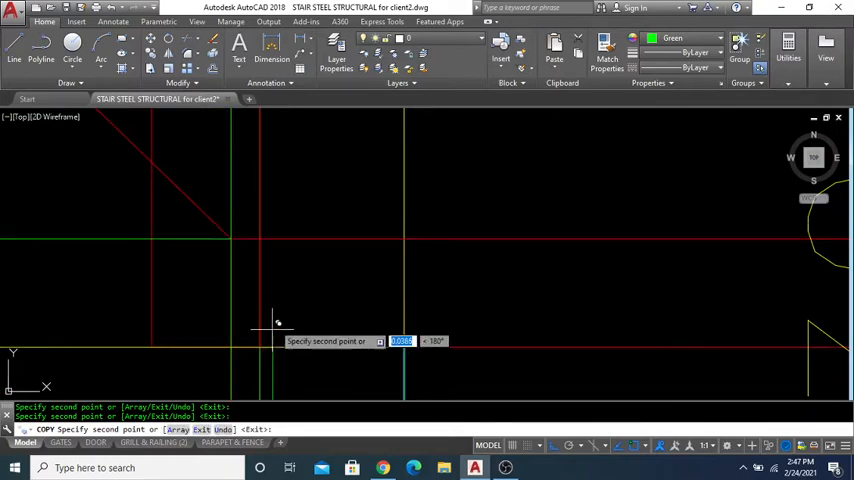
Finish the copy and offset the post lines by a distance of 0.08.
key(Escape)
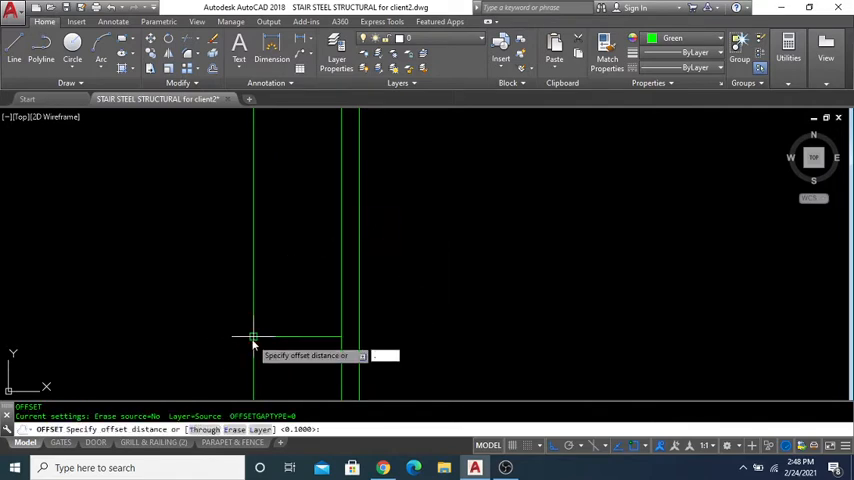
text(.08)
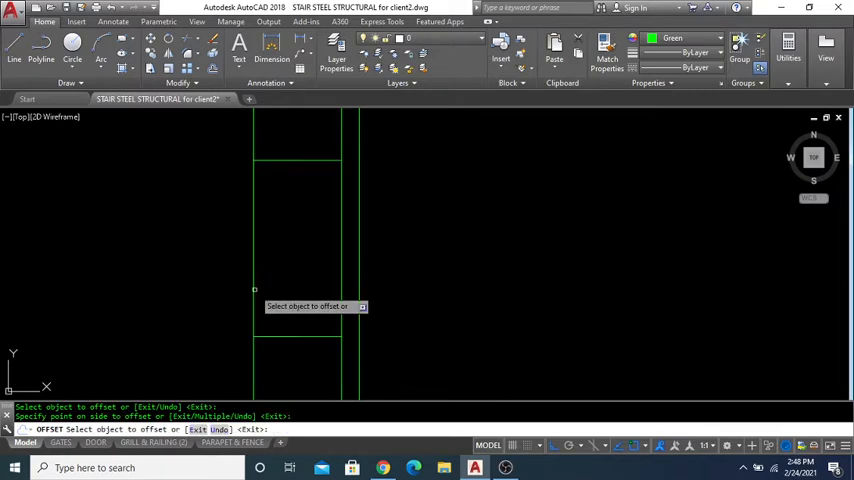
key(Escape)
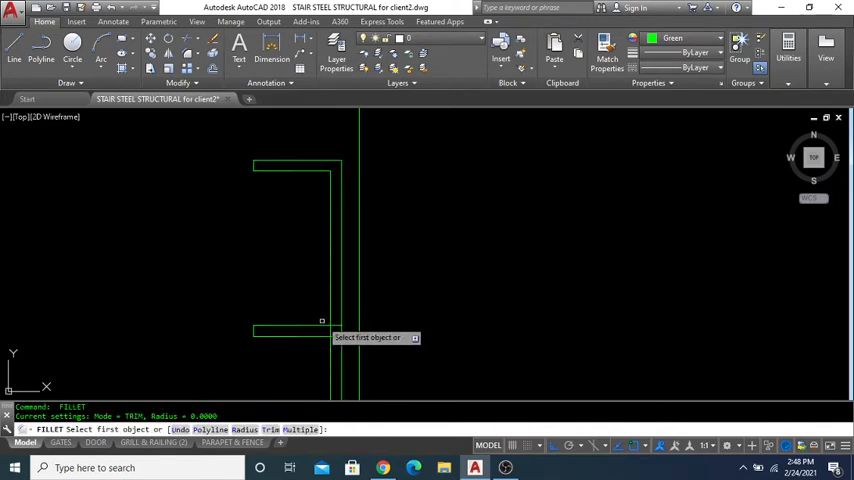
Fillet the offset lines at zero radius into a C-shaped post outline.
click(290, 330)
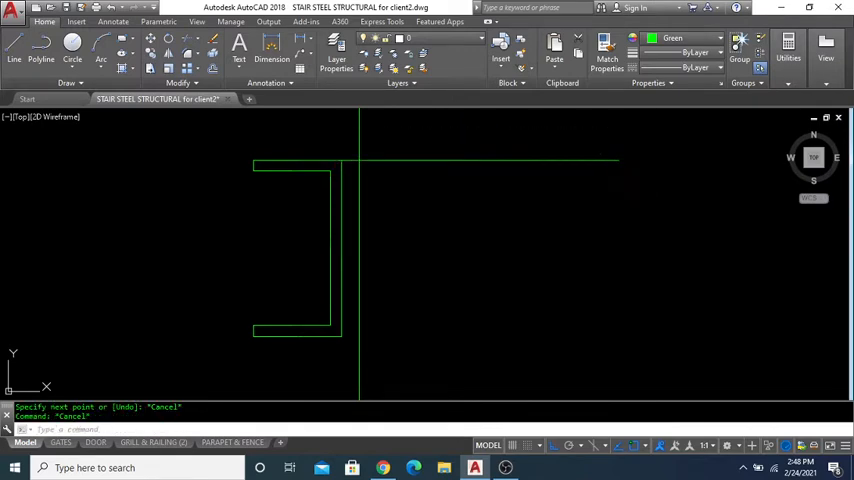
click(413, 220)
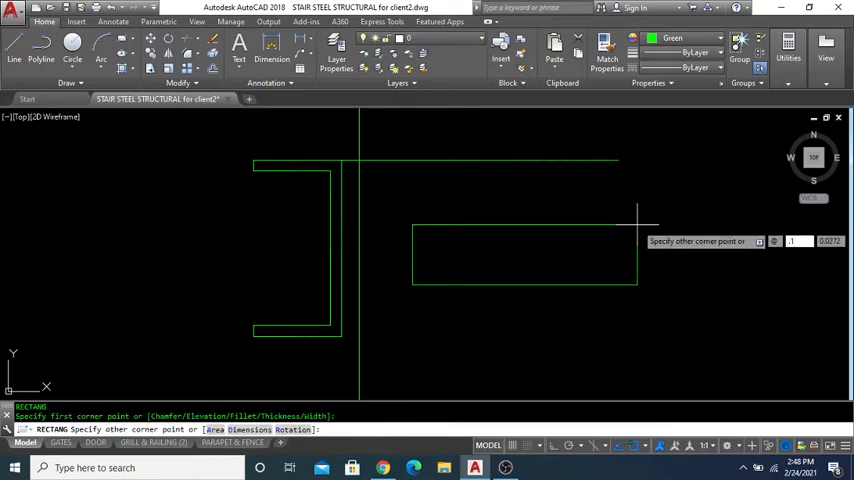
mouse_move(638, 222)
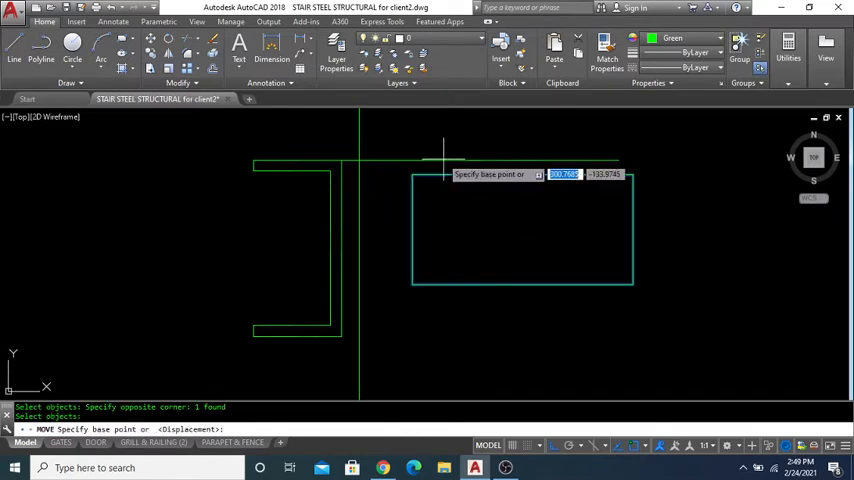
Move the rectangle against the channel, round its corners, and offset an inner outline.
click(358, 160)
text(0)
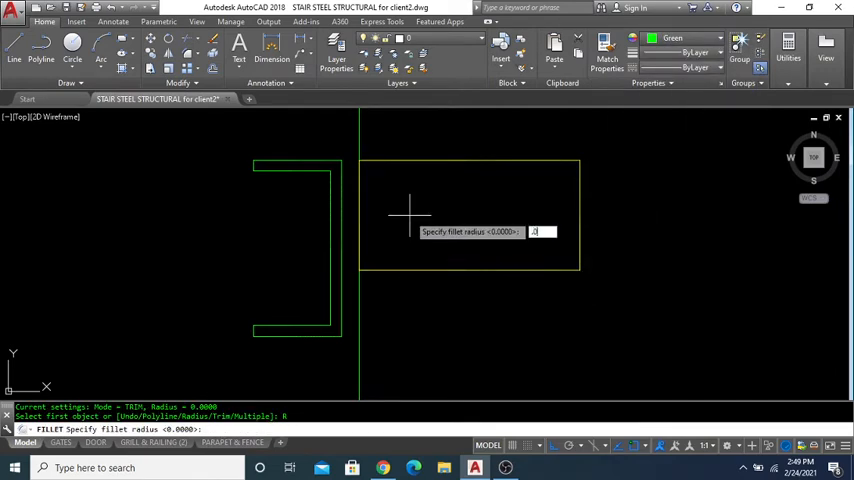
key(Return)
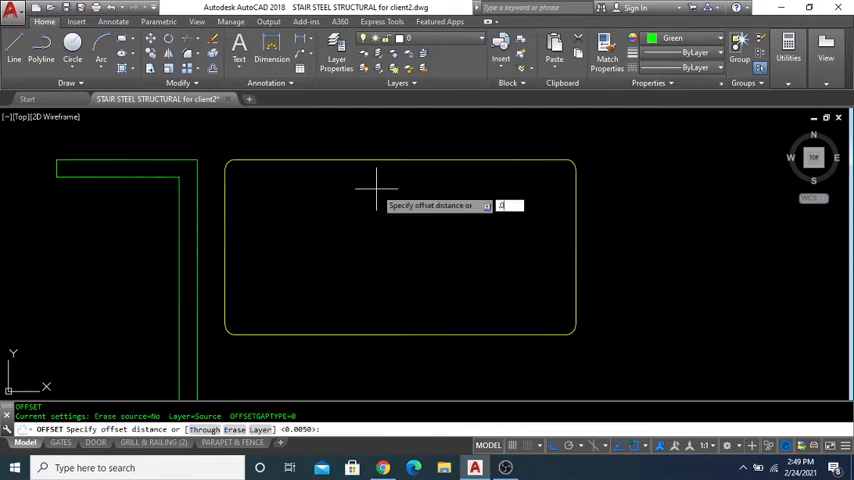
key(Return)
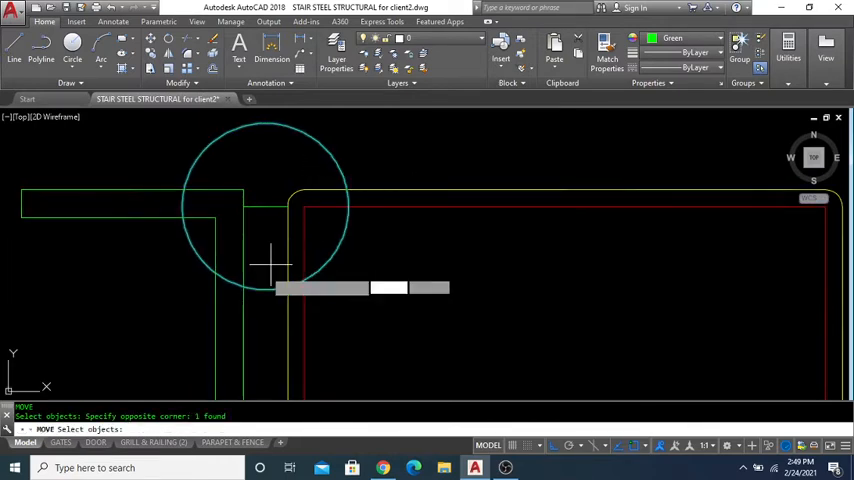
Reposition the circle and short line at the gate end and erase the unwanted object.
click(275, 196)
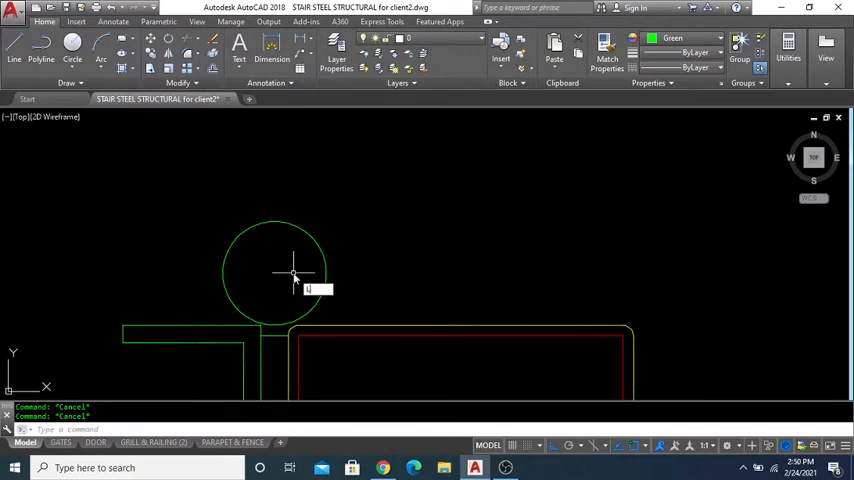
click(293, 273)
text(M)
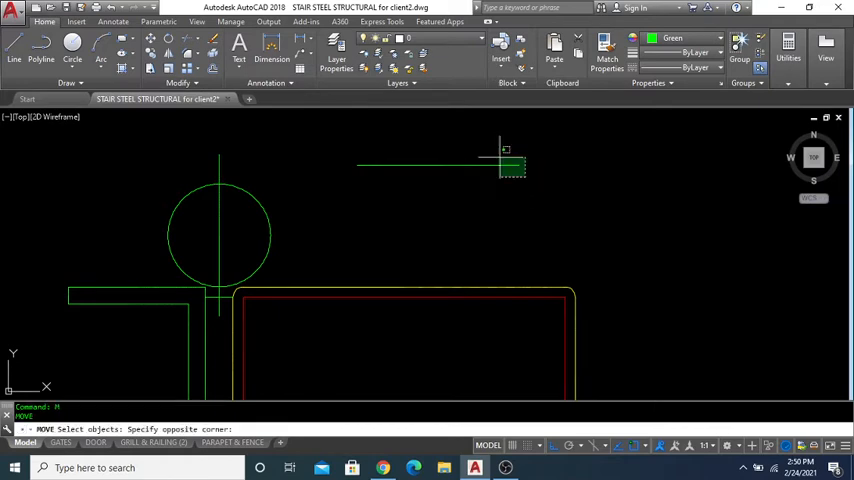
click(218, 232)
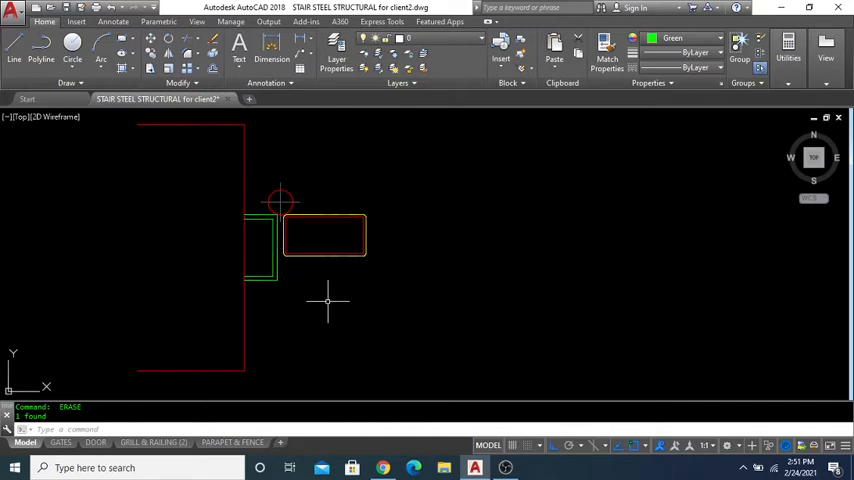
mouse_move(435, 124)
text(L)
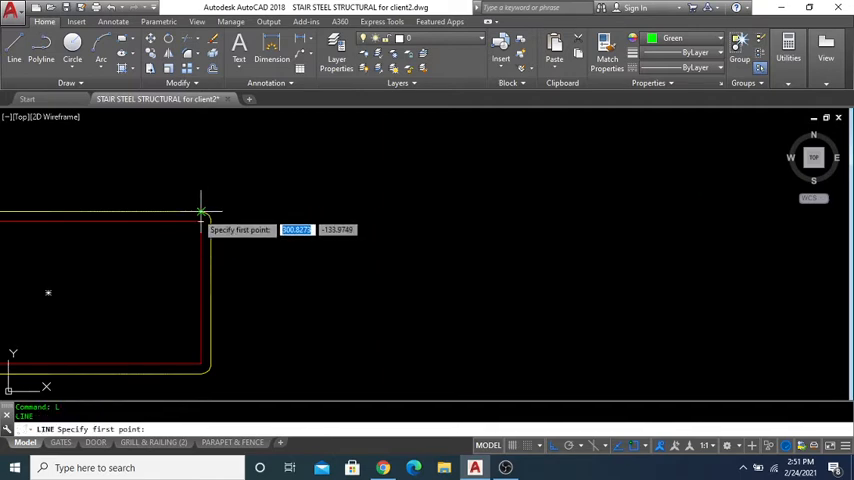
Begin a line at the red post outline's top-right corner.
click(202, 213)
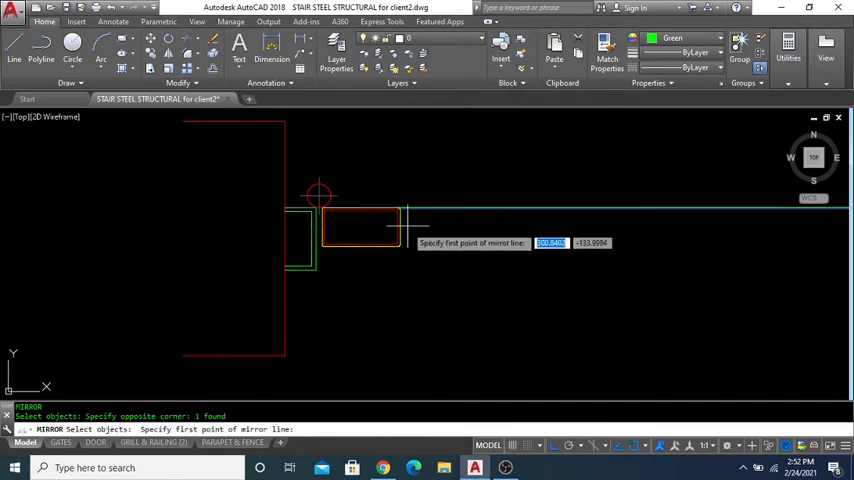
Mirror the rounded rectangular gate-end section, keeping the original.
click(410, 218)
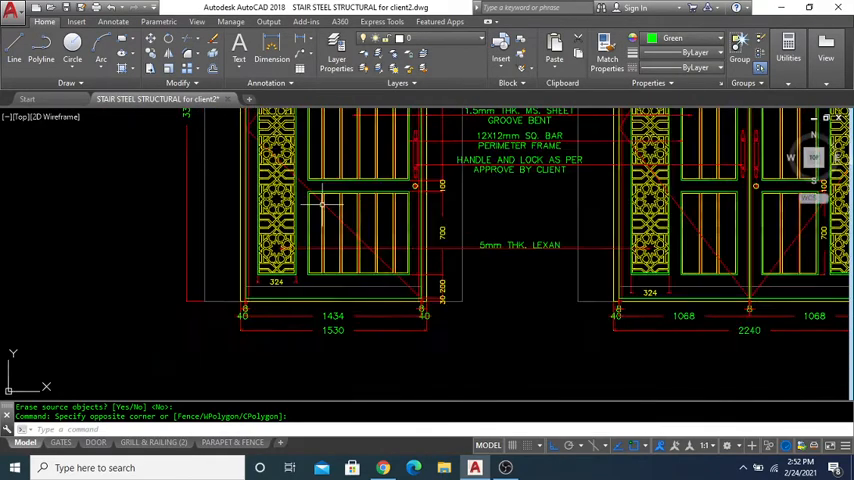
Zoom in and back out around the gate elevations.
scroll(up, 3)
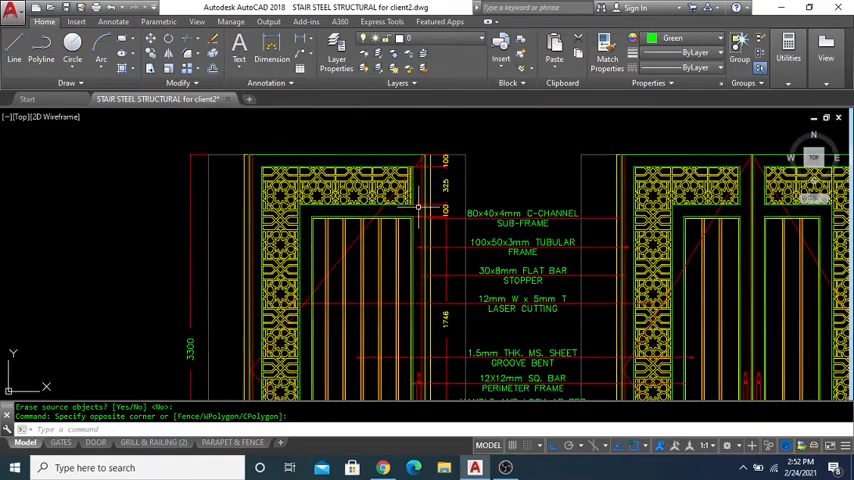
scroll(down, 3)
text(COL)
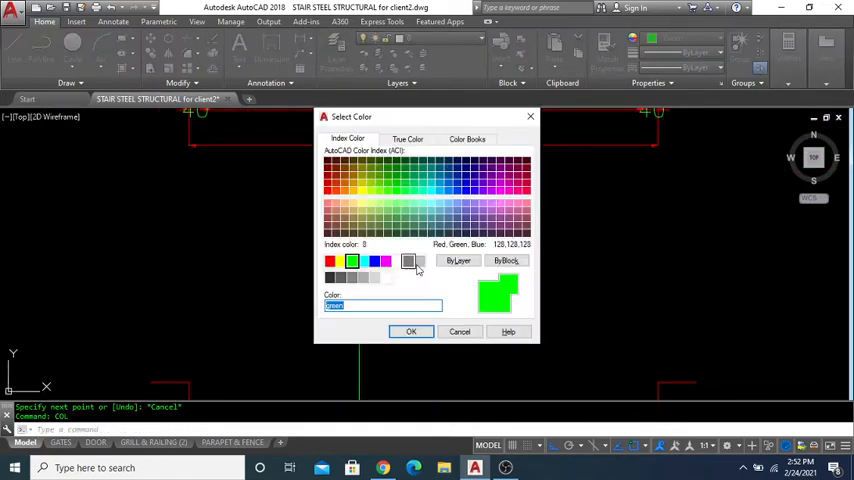
Keep green as current colour and copy the post and tube sections to the other gate end.
click(411, 331)
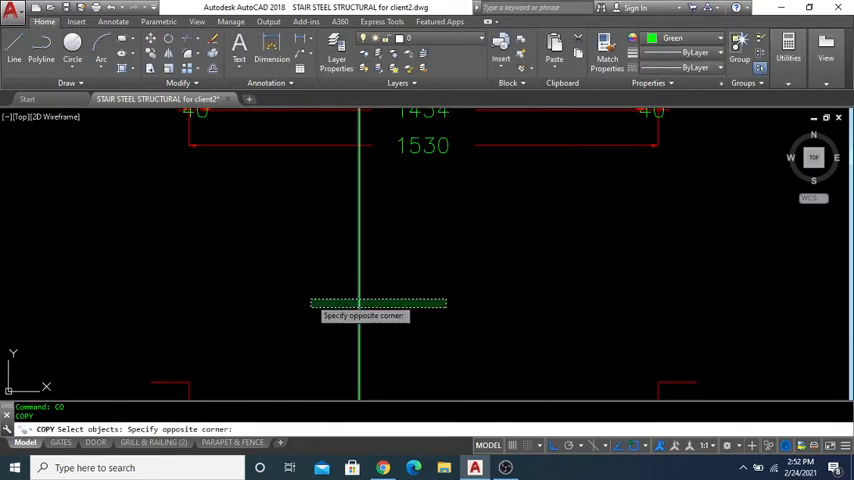
click(378, 303)
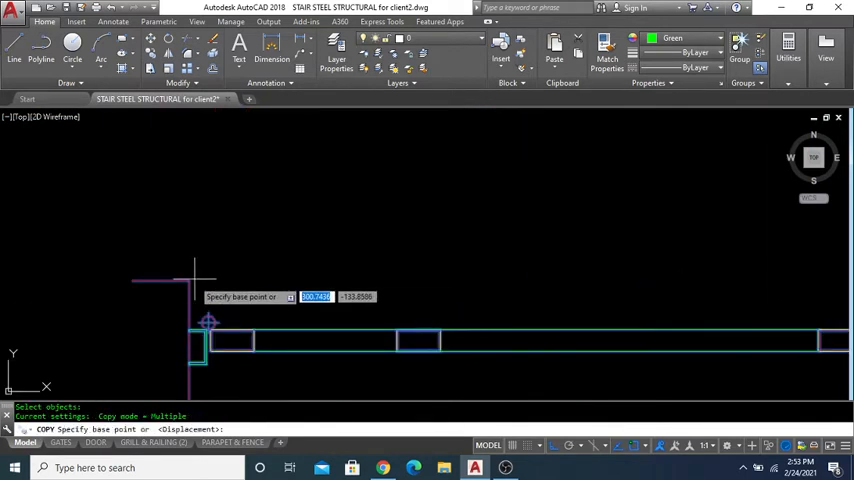
click(208, 322)
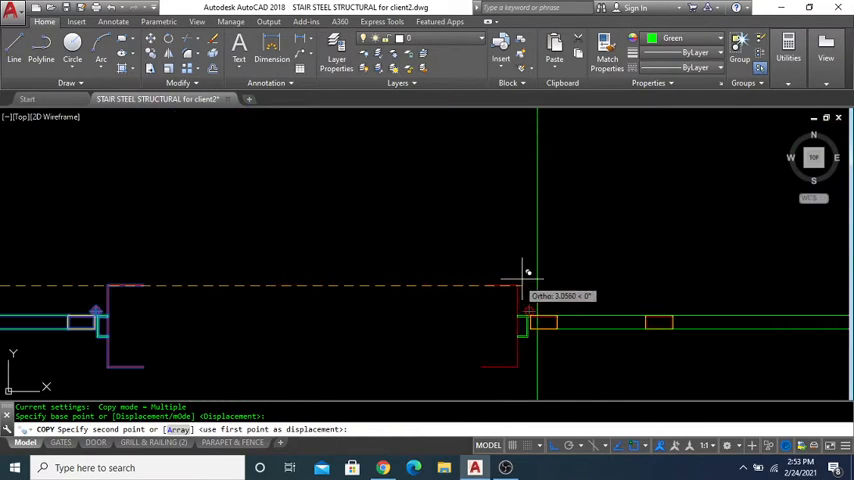
click(535, 285)
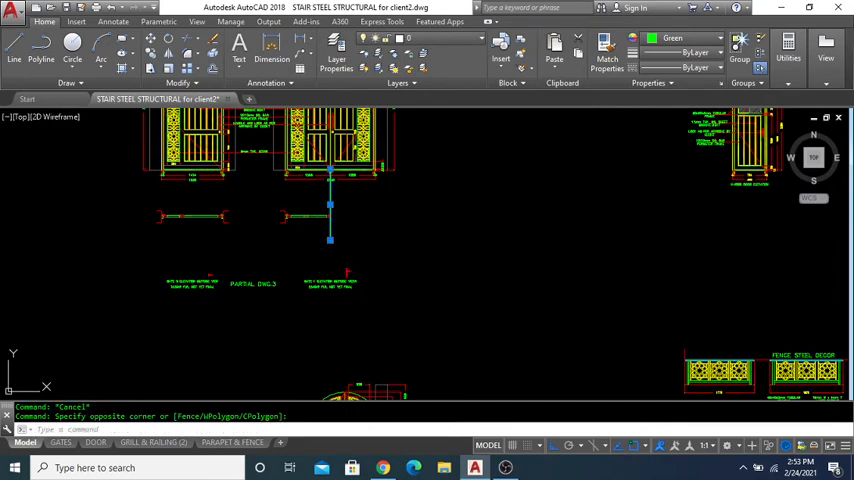
Draw chevron break lines across both post outlines with PLINE.
click(330, 210)
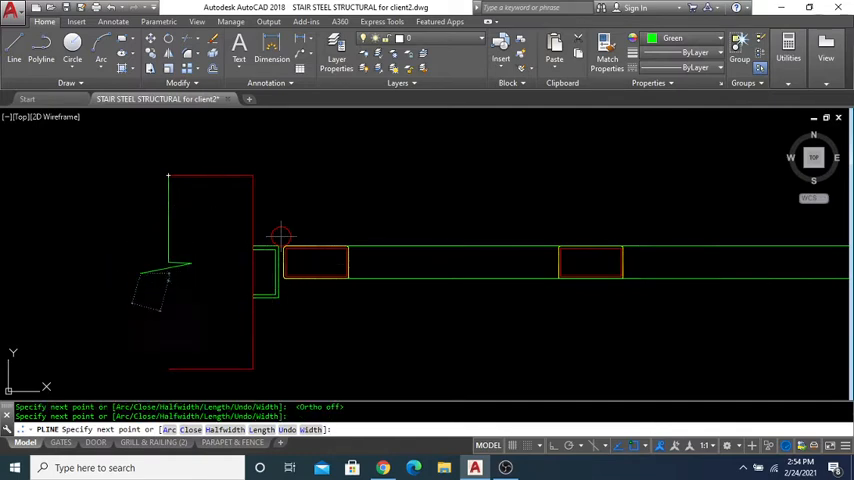
mouse_move(170, 369)
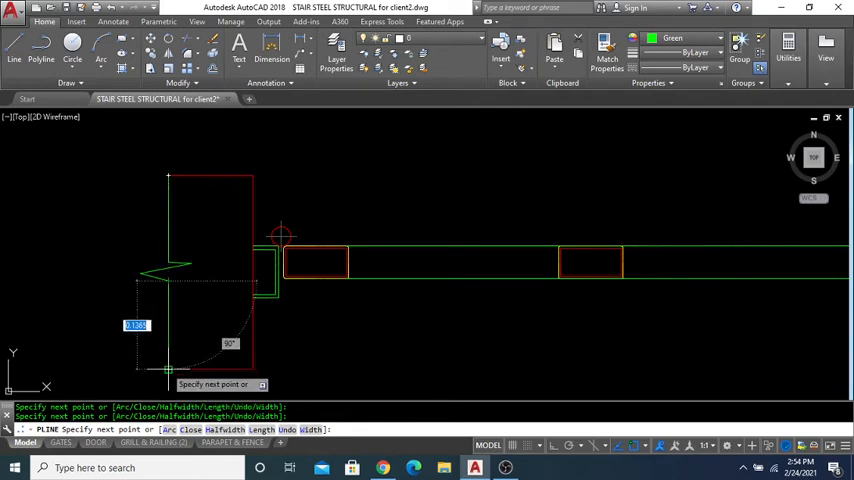
key(Escape)
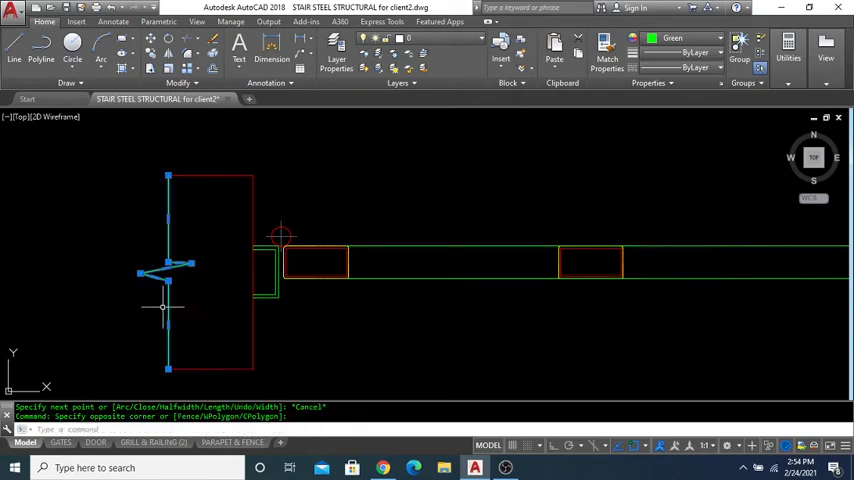
click(720, 38)
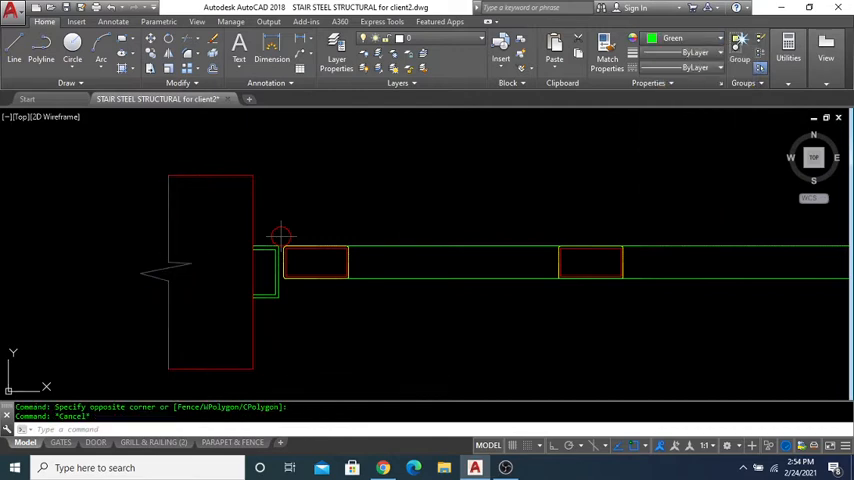
click(185, 268)
text(BH)
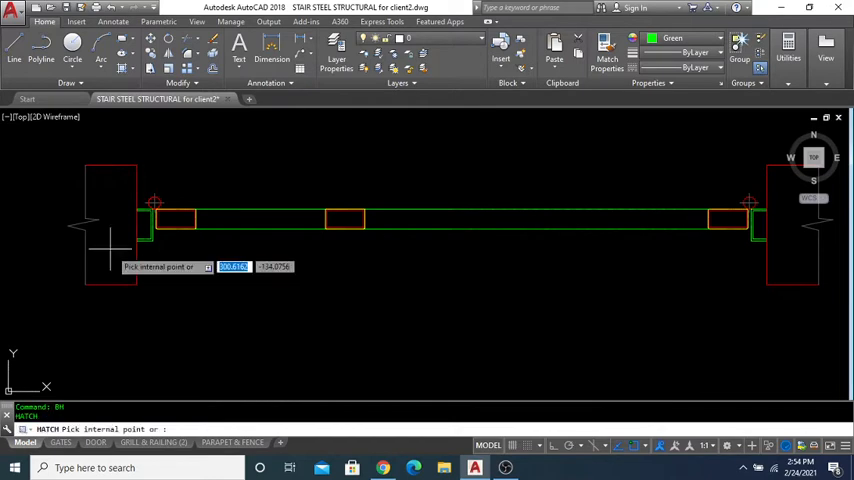
Fill the first gate plan's posts with diagonal hatching by picking inside them.
click(110, 220)
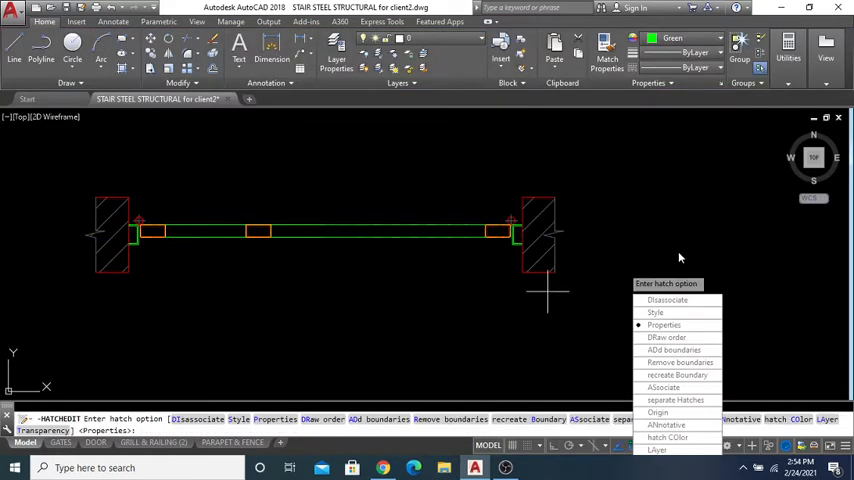
mouse_move(654, 167)
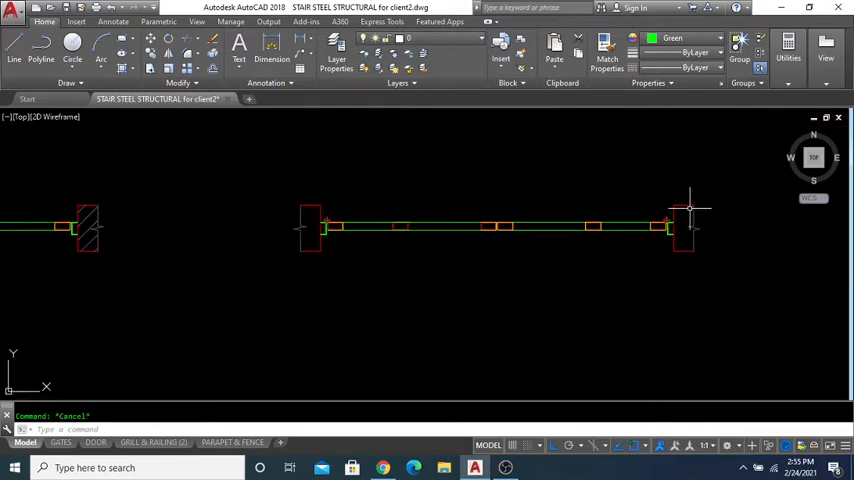
mouse_move(224, 214)
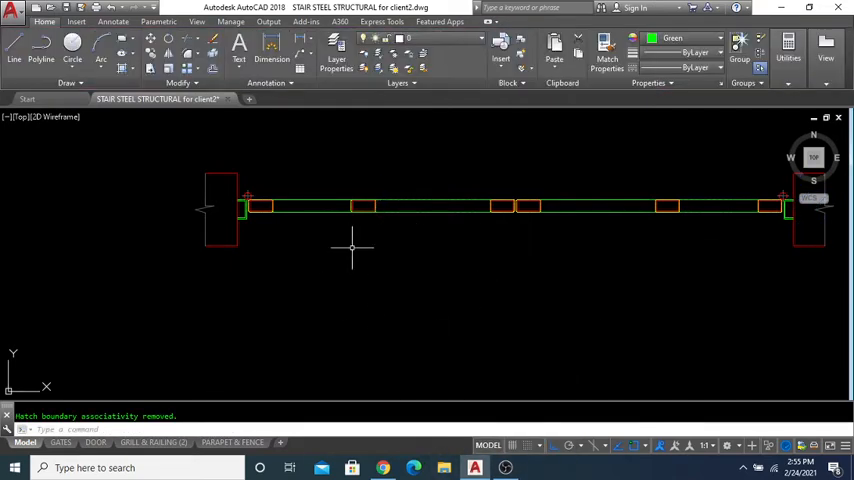
Hatch both posts of the second plan with ANSI31 at scale 0.500.
key(Escape)
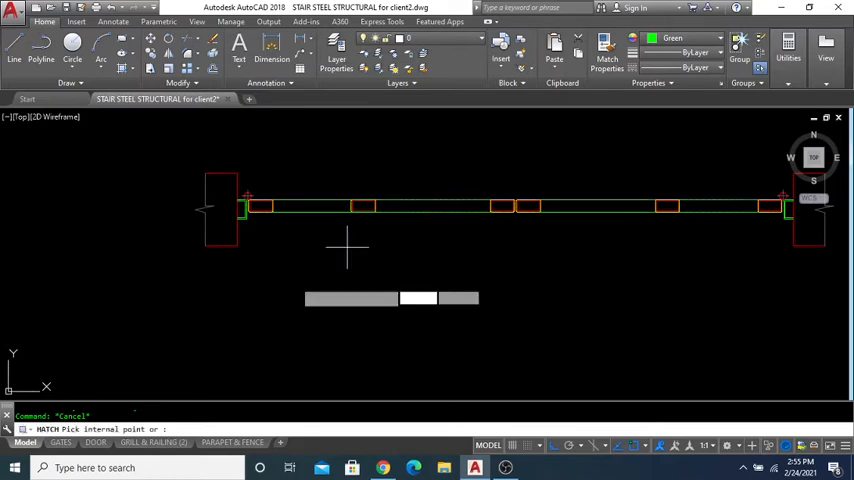
click(220, 205)
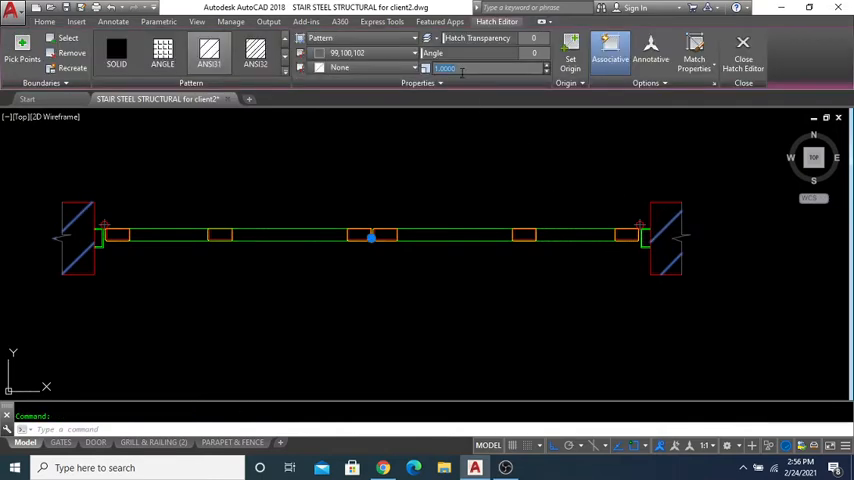
text(0.500)
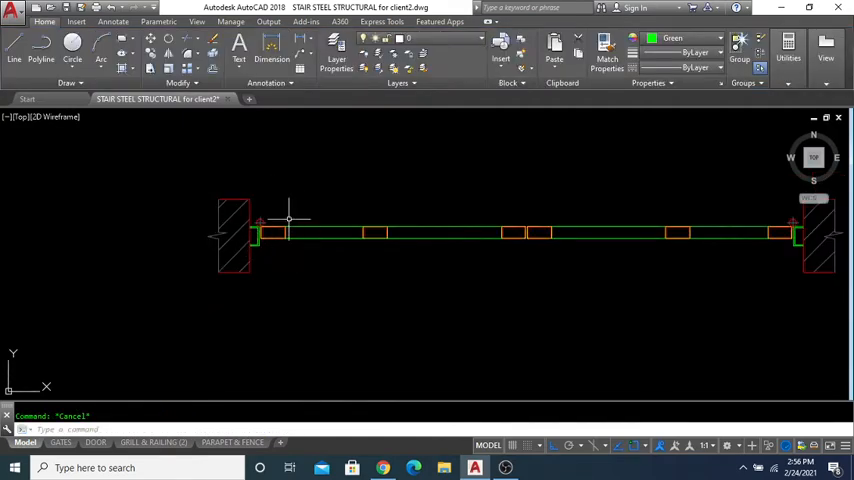
Draw the angled break line from the post's top edge, then select it for recolouring.
click(14, 48)
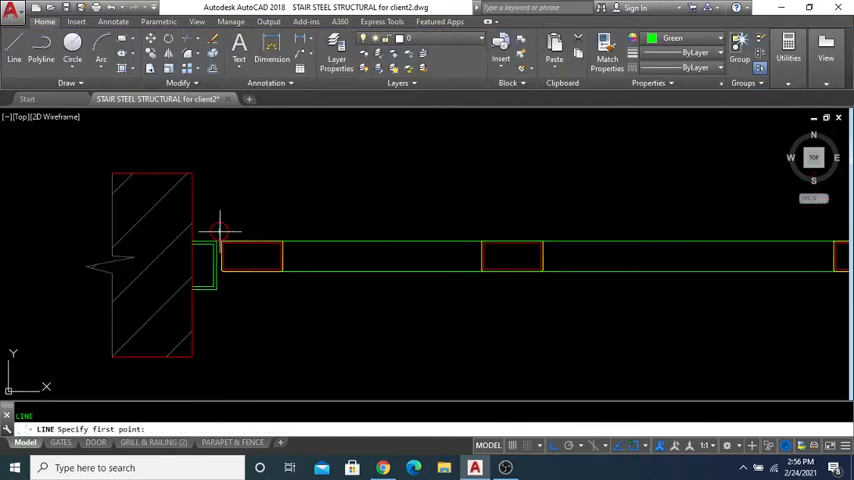
click(218, 230)
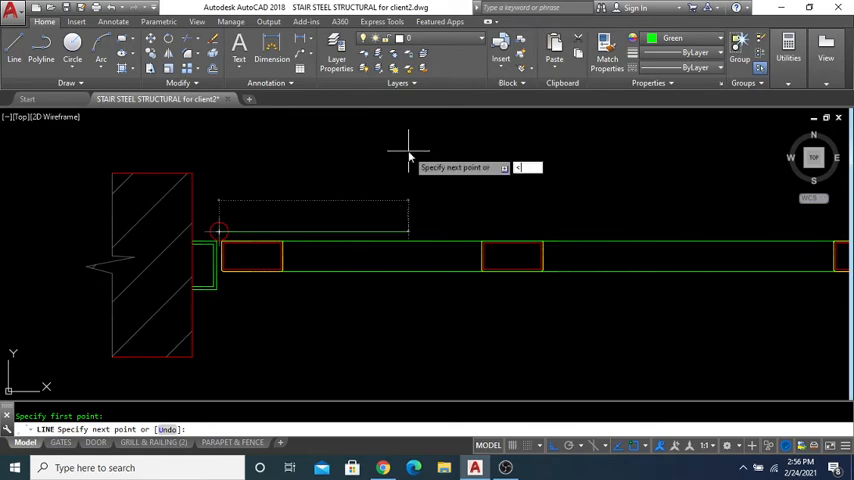
text(4)
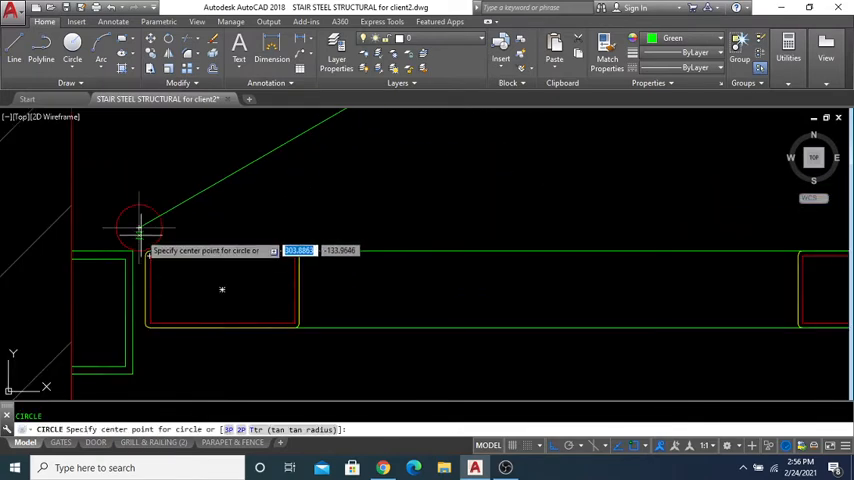
click(140, 230)
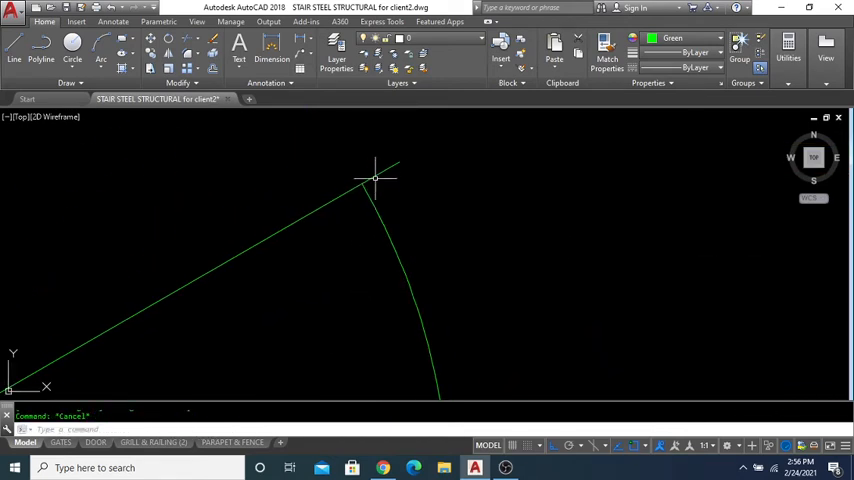
click(374, 205)
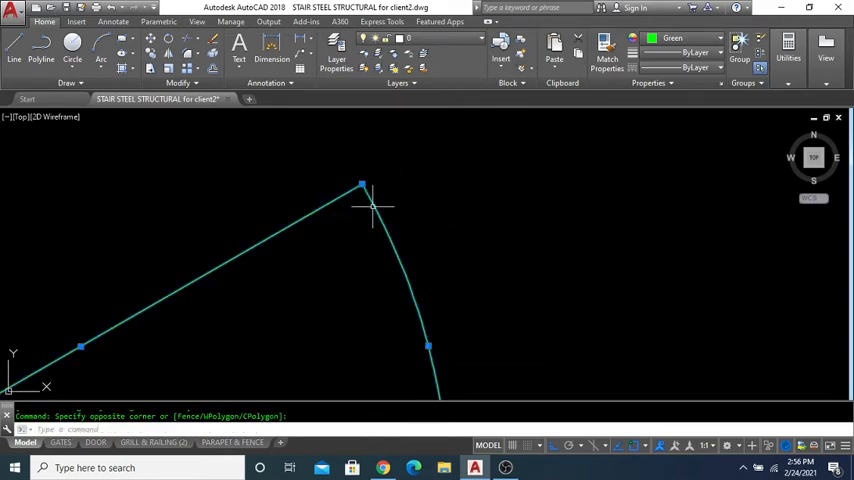
click(719, 38)
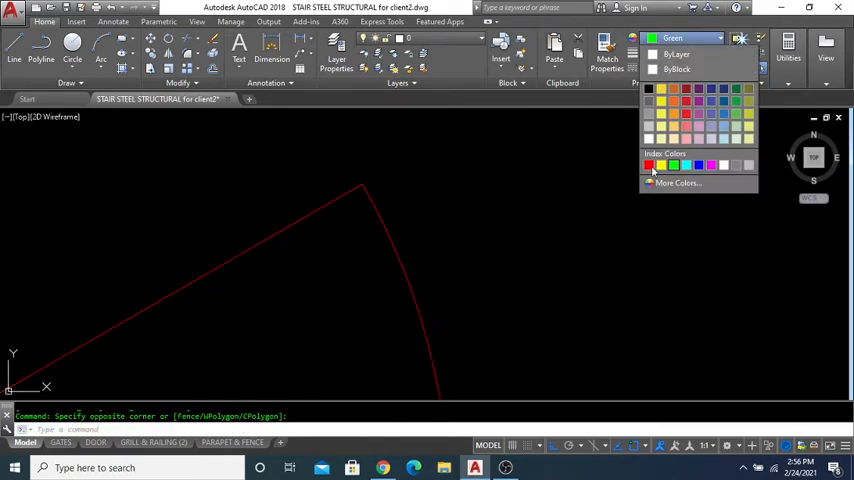
Make the break line red and move the small rectangle under the post.
click(649, 165)
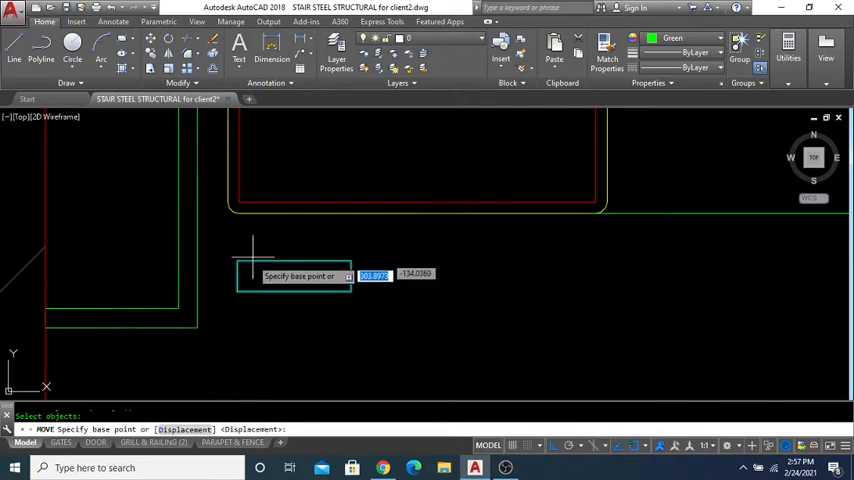
click(350, 218)
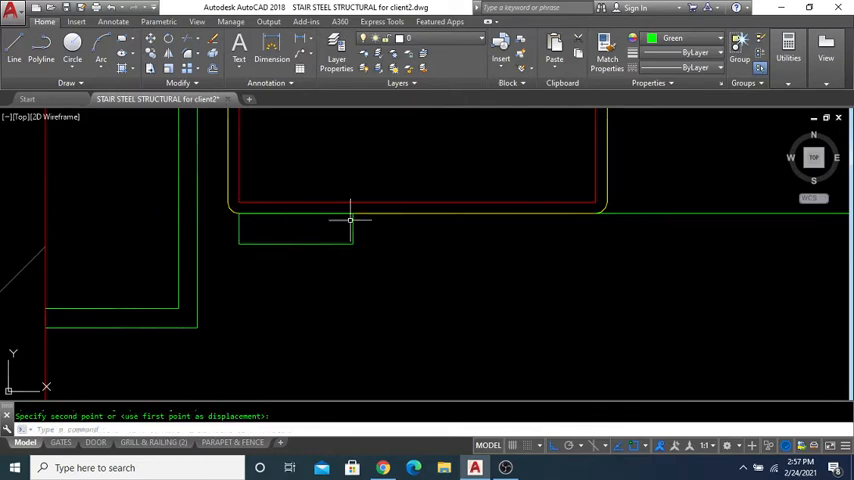
click(351, 218)
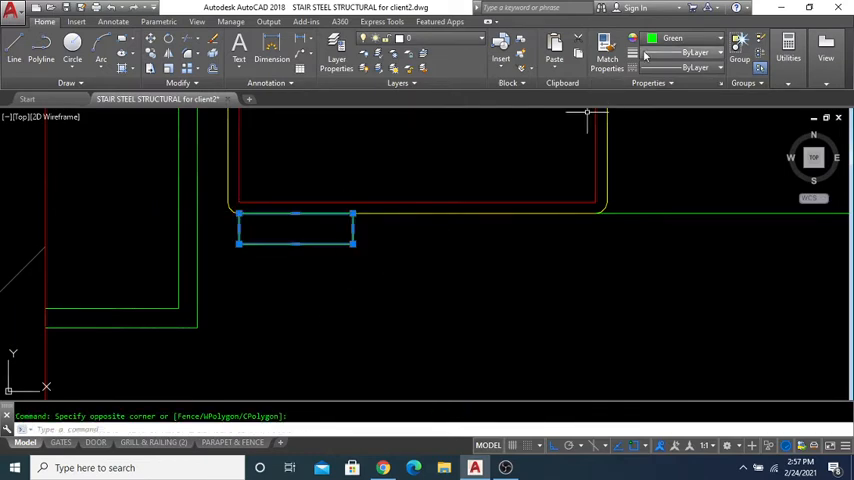
key(Escape)
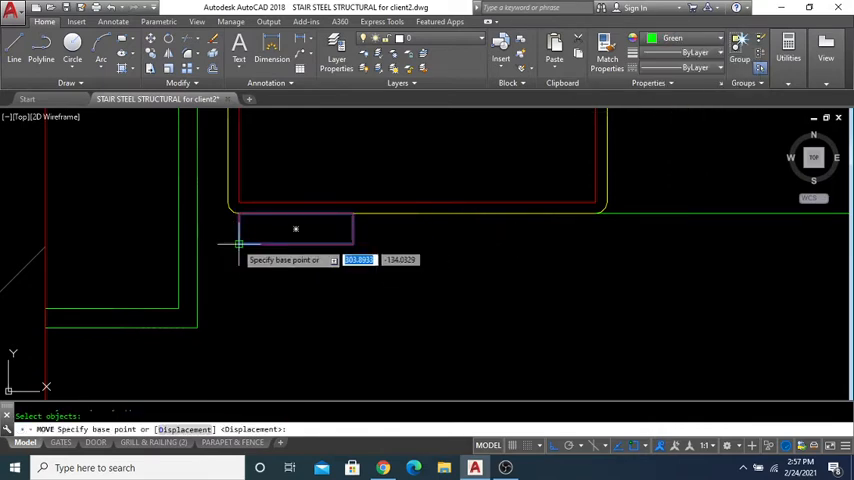
key(Escape)
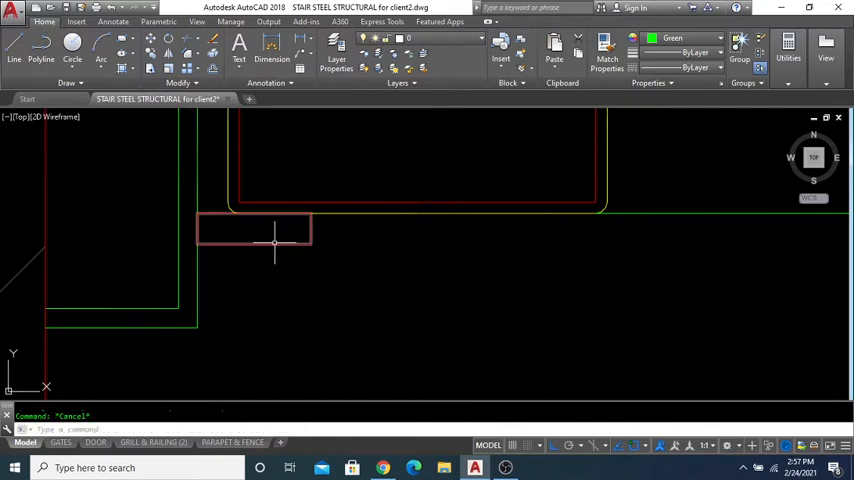
Copy the post pieces using object snaps and move the small square against the post.
click(273, 225)
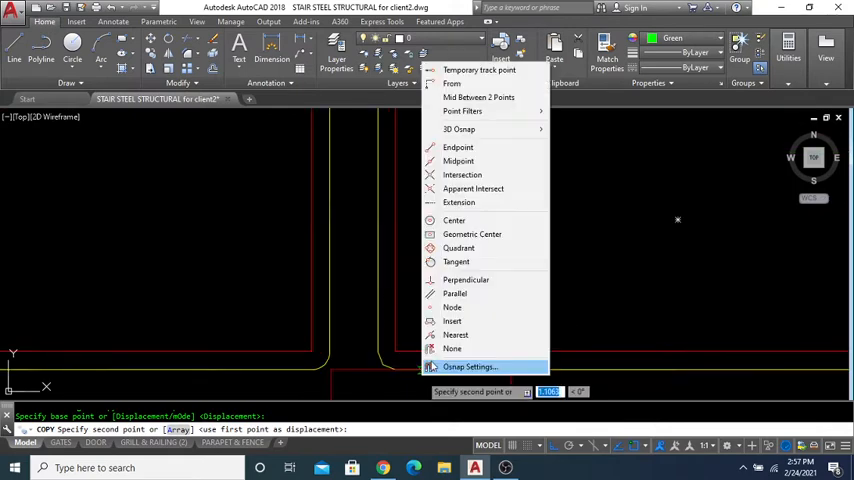
click(478, 97)
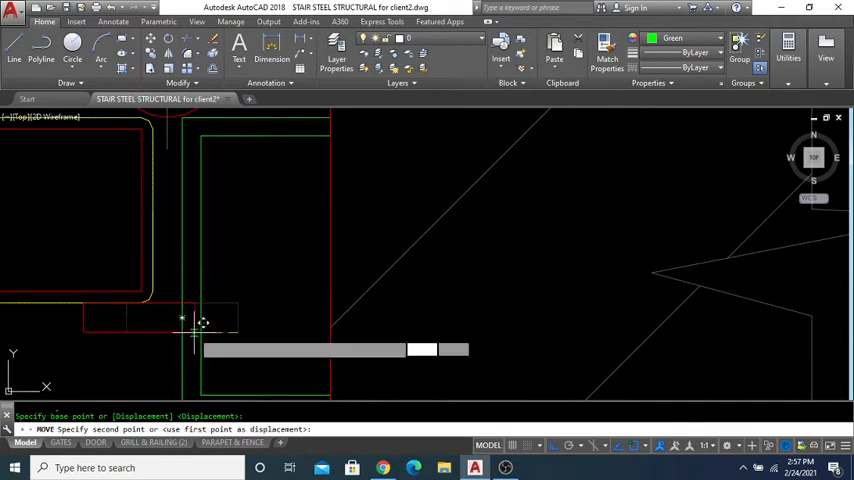
key(Escape)
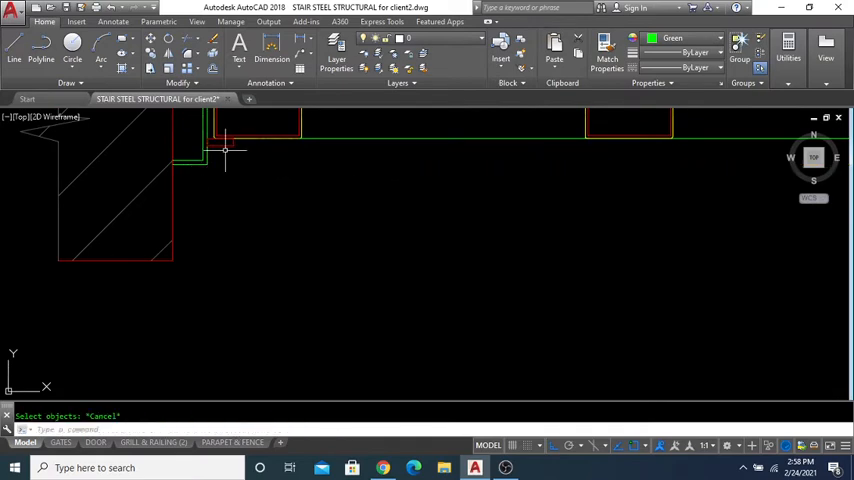
click(225, 145)
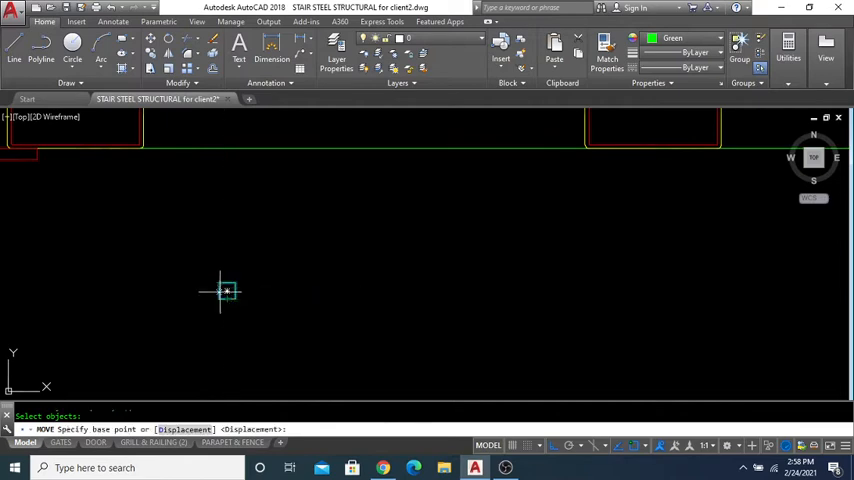
click(225, 291)
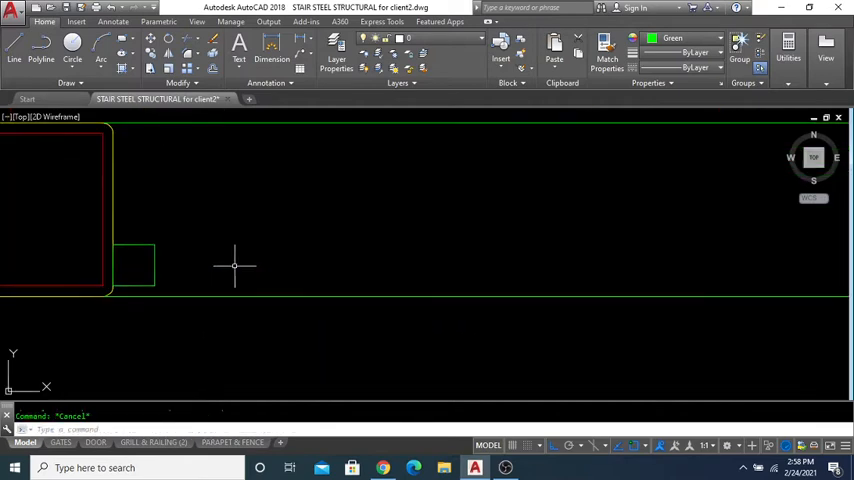
Draw a line from the left post, offset it, and extend both to the right post.
click(14, 50)
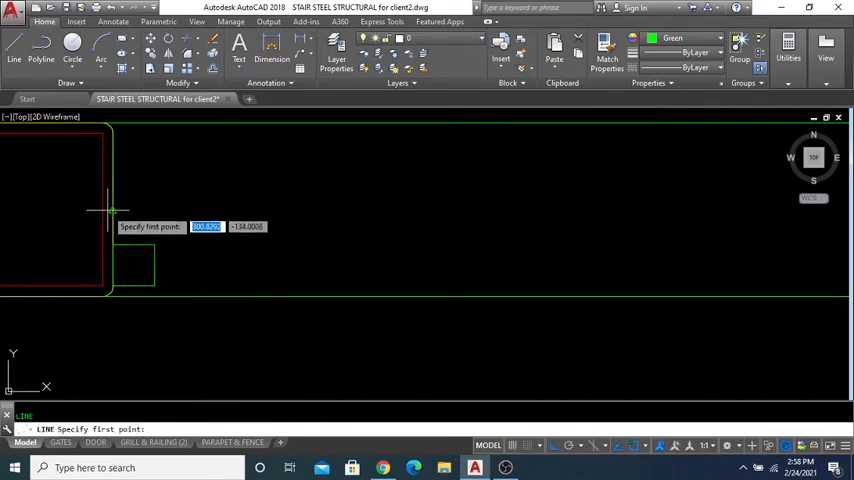
click(112, 210)
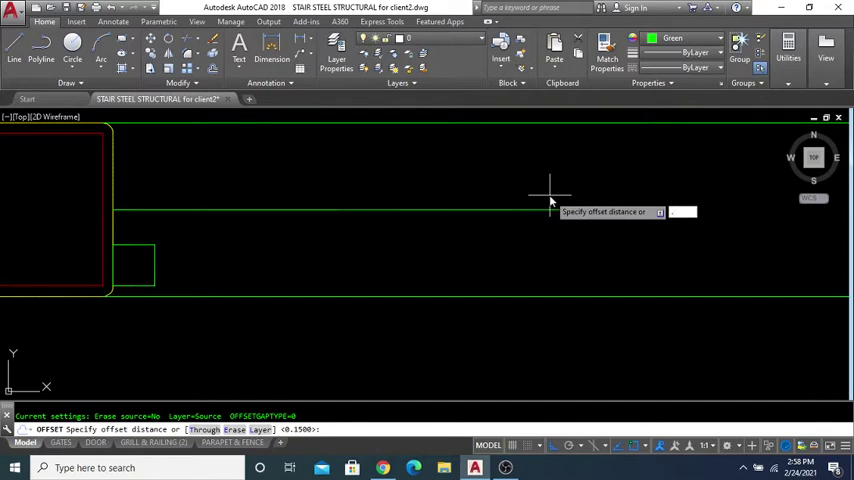
text(0)
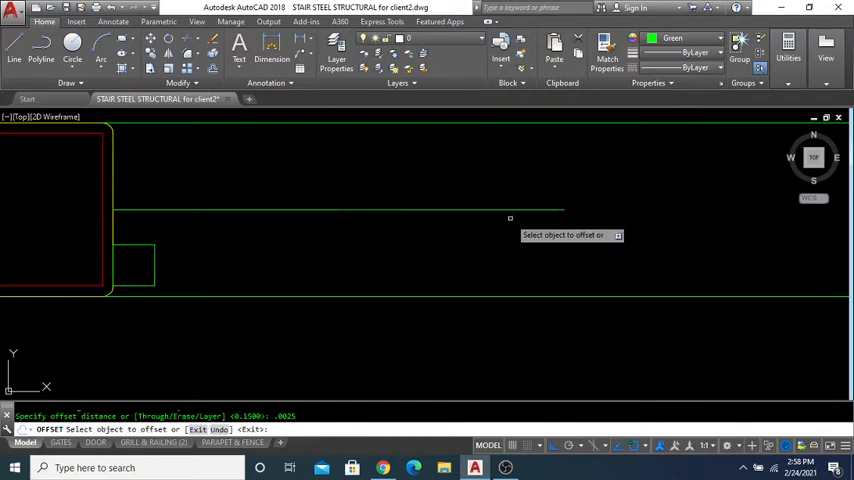
click(340, 210)
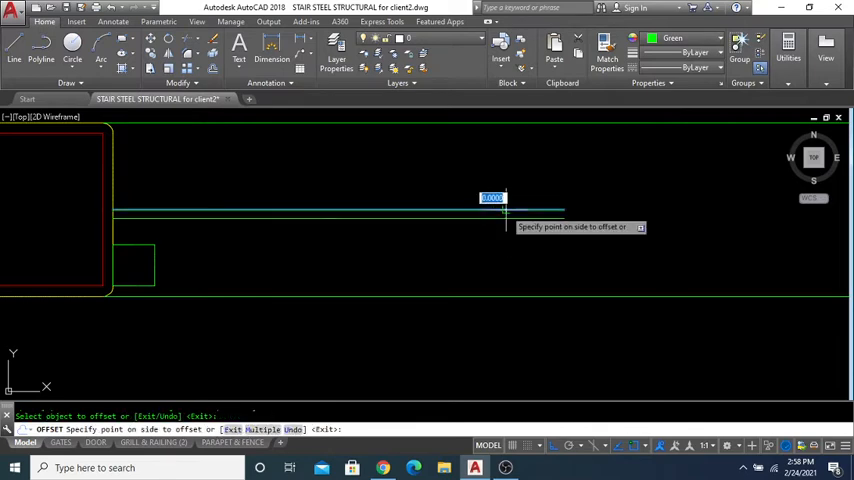
click(370, 211)
text(E)
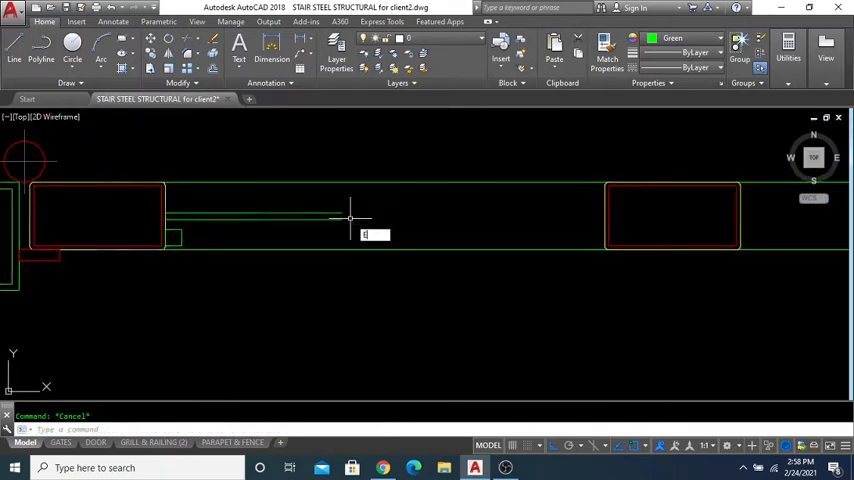
click(350, 217)
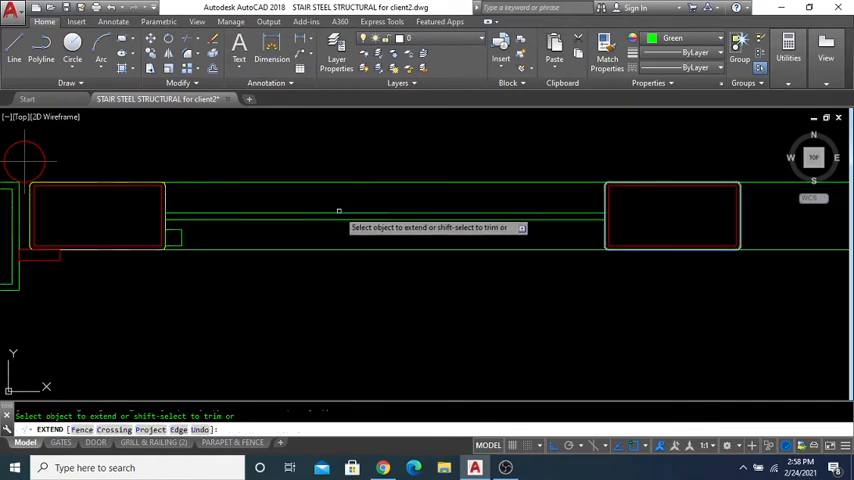
click(719, 38)
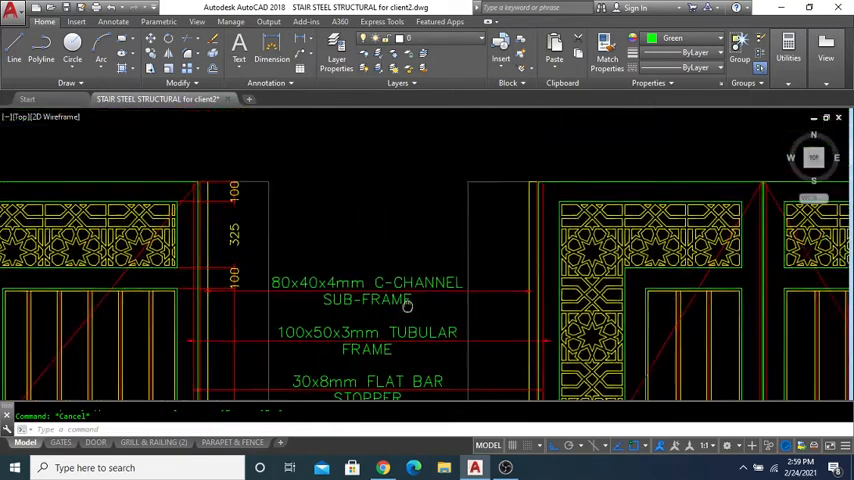
scroll(down, 3)
text(.005)
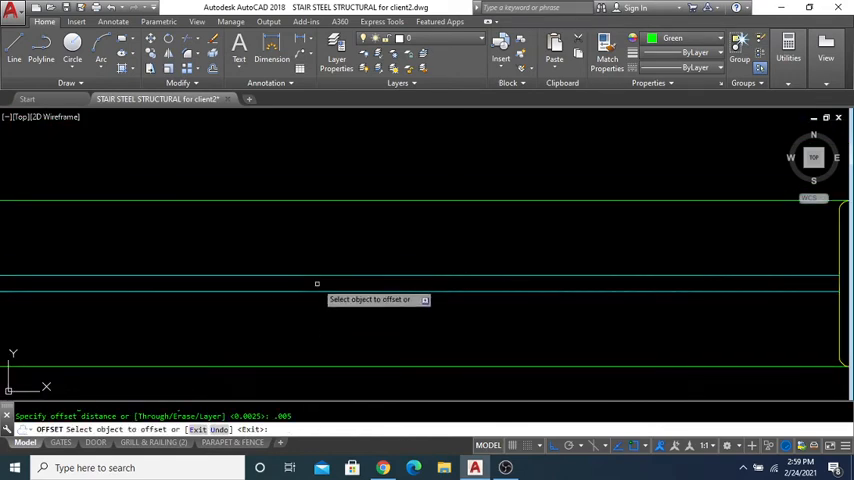
Move the crossed square post into the section's corner.
key(Escape)
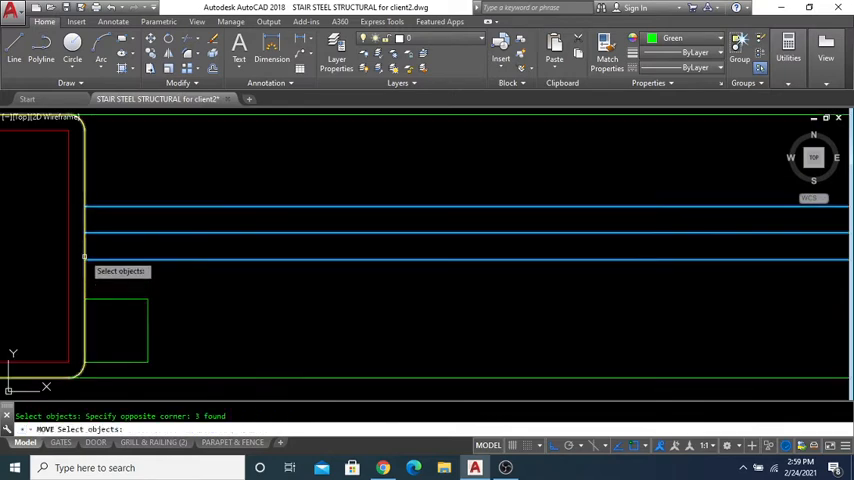
click(84, 258)
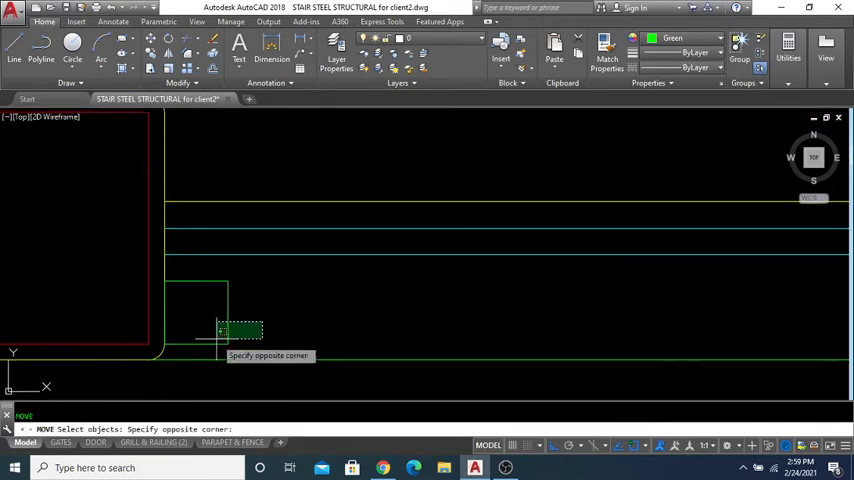
click(173, 245)
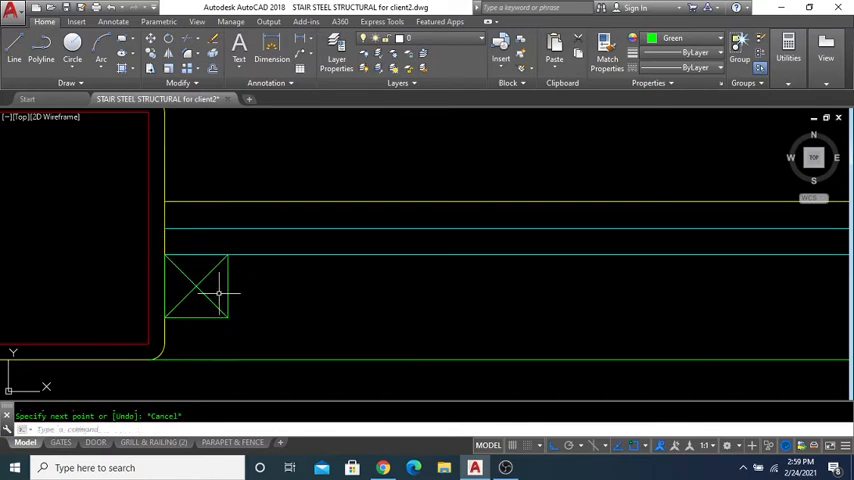
click(718, 38)
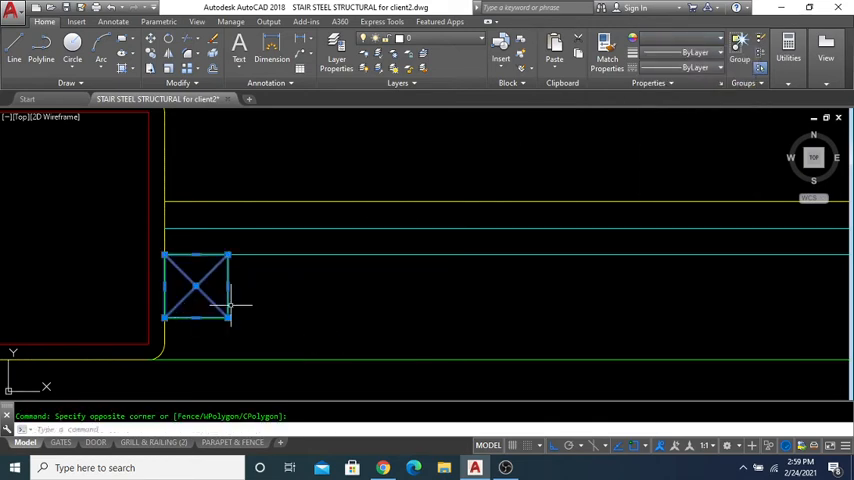
Mirror the crossed post across the section midline, keeping the original.
text(M)
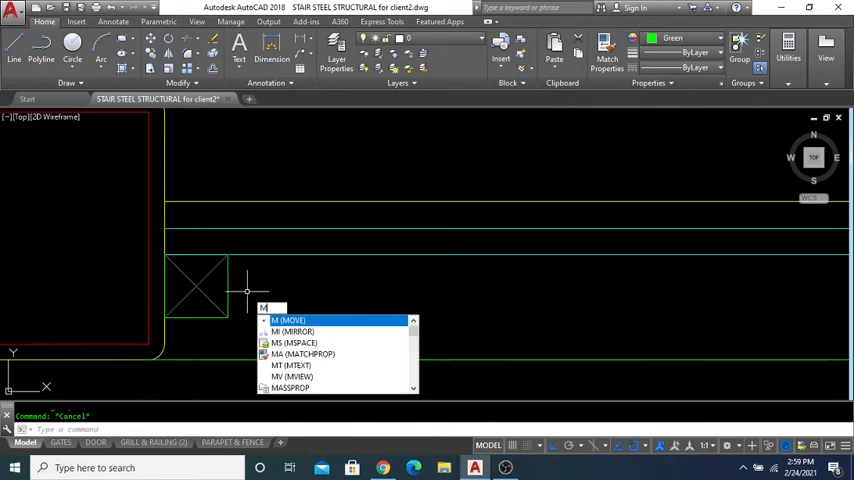
click(291, 331)
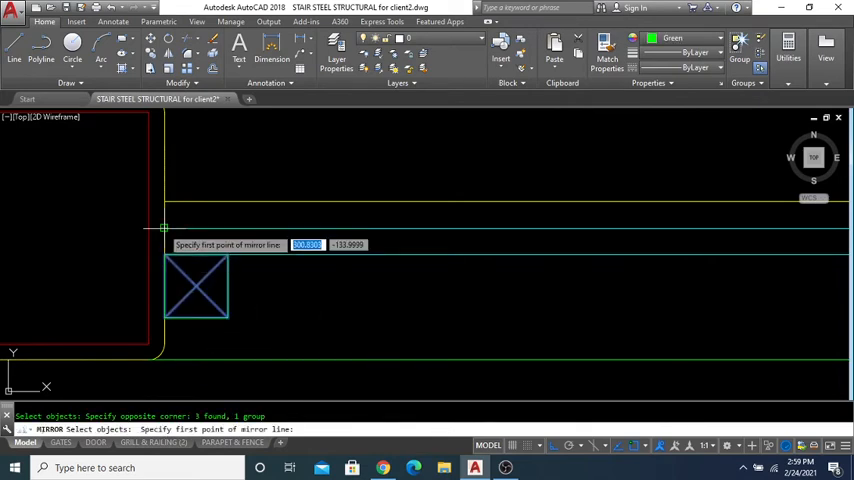
key(Escape)
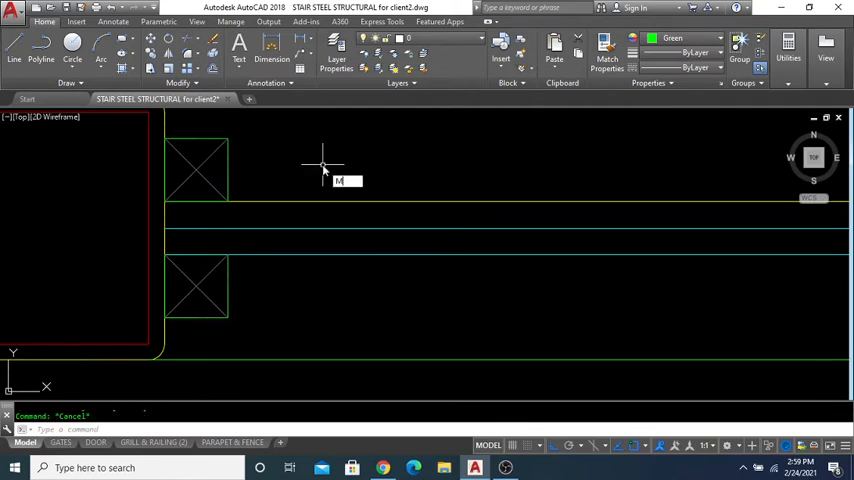
click(218, 308)
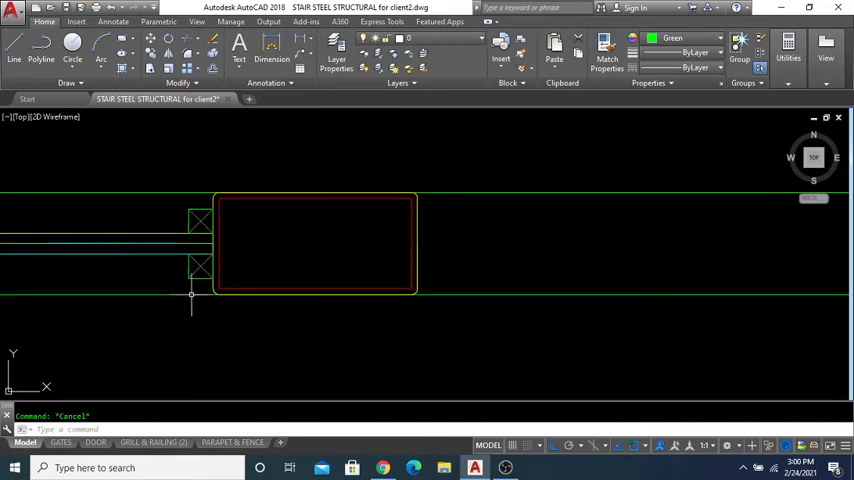
Copy the two crossed posts to the opposite side of the column.
click(200, 267)
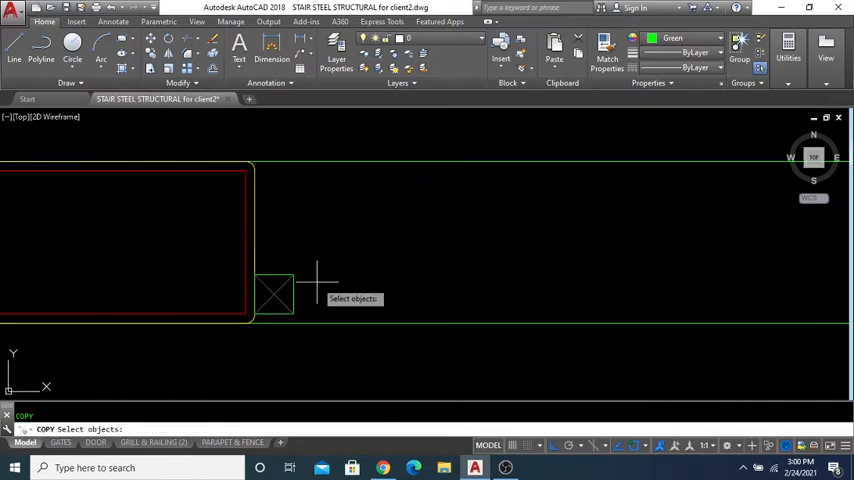
click(275, 293)
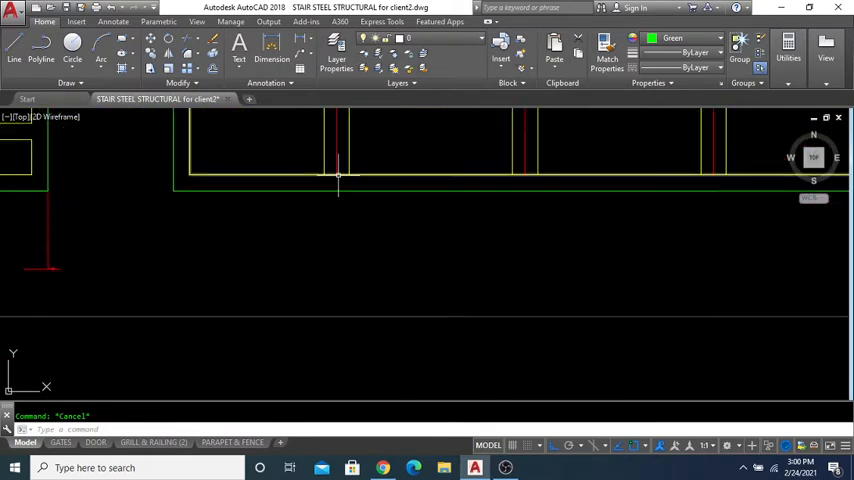
click(338, 176)
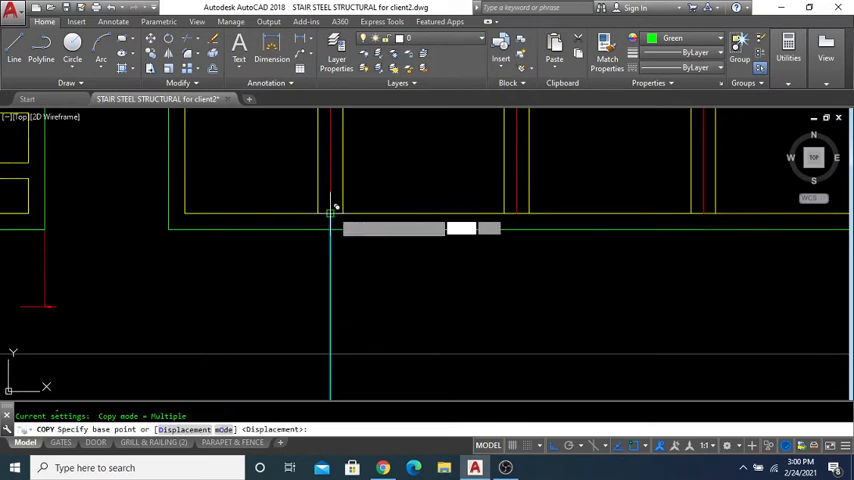
click(331, 213)
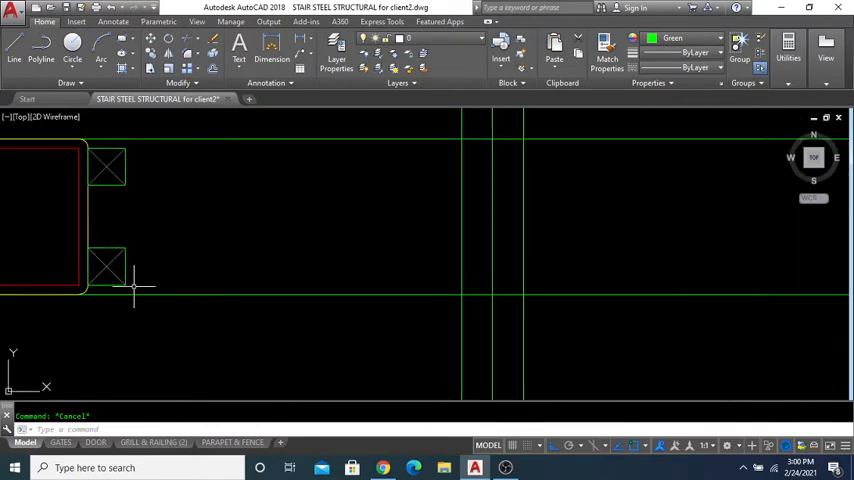
Draw a 45° break-line stroke and mirror it about the vertical guide into a chevron.
click(135, 287)
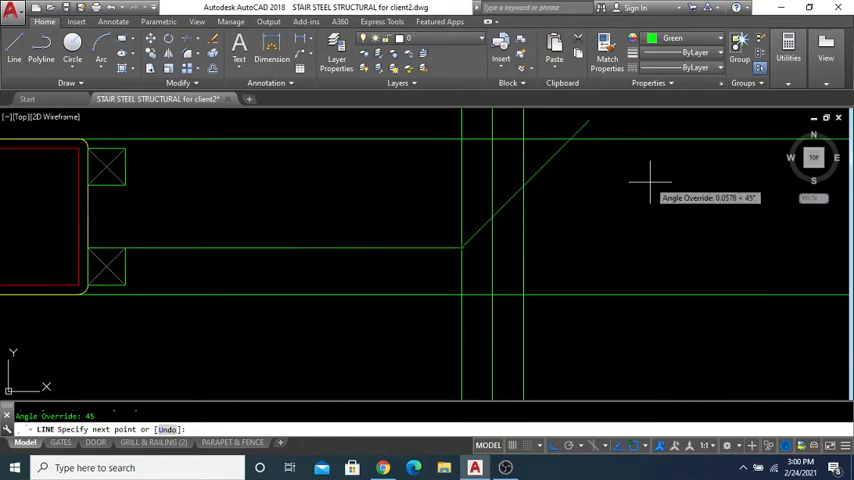
click(510, 210)
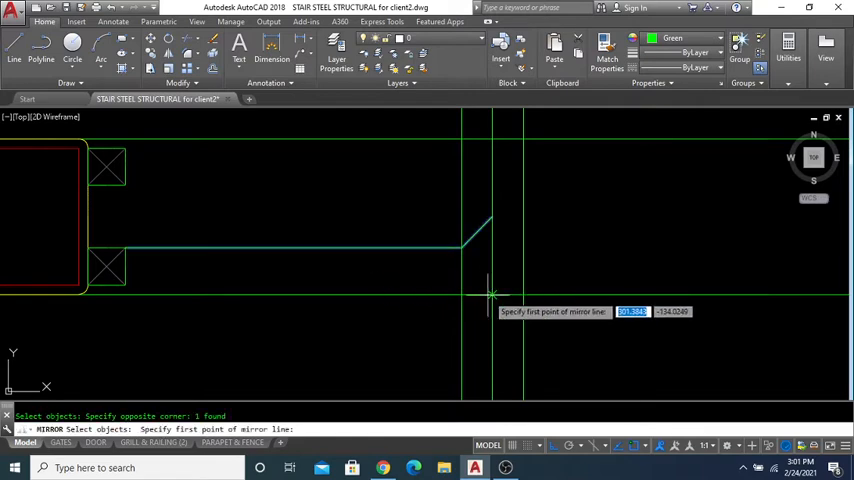
click(490, 294)
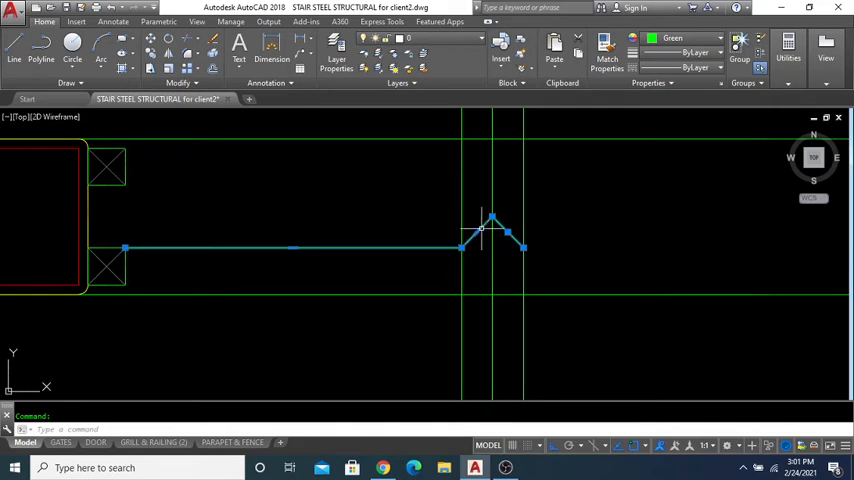
key(escape)
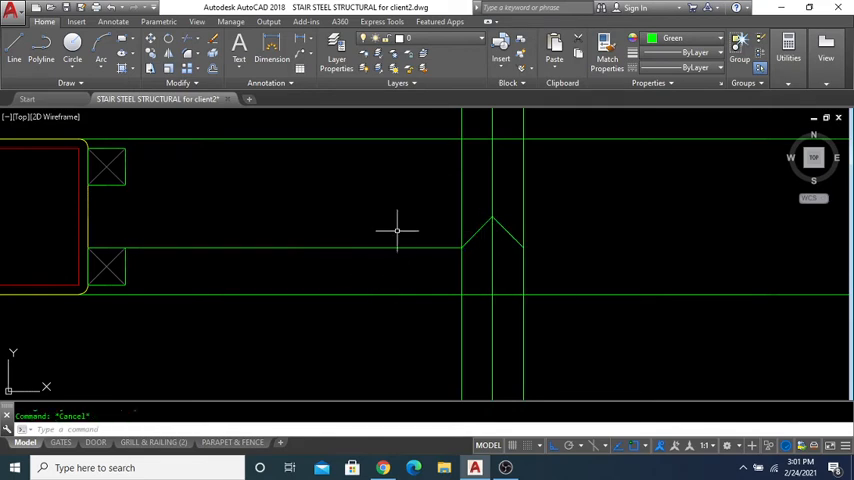
click(690, 38)
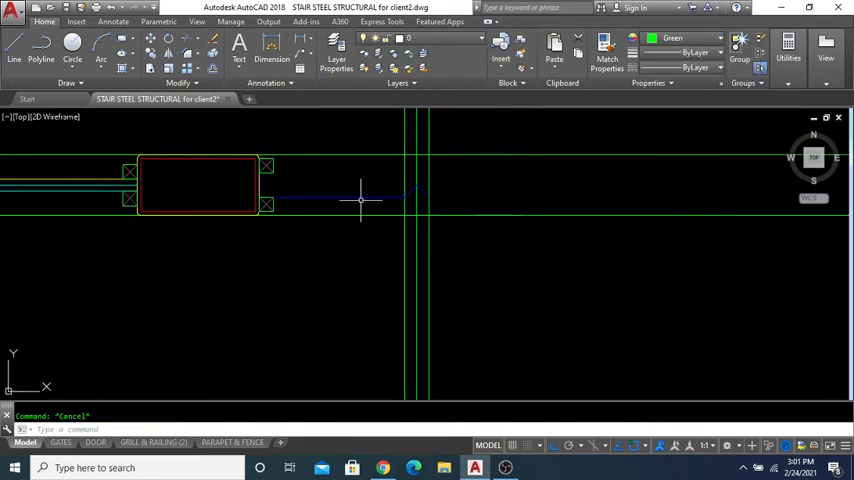
Mirror and move copies of the chevron segment to repeat peaks along the plan section.
click(360, 199)
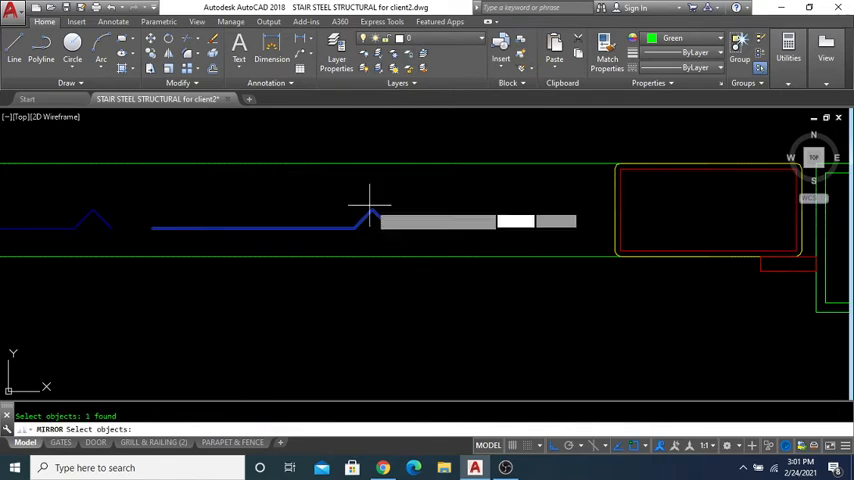
key(Escape)
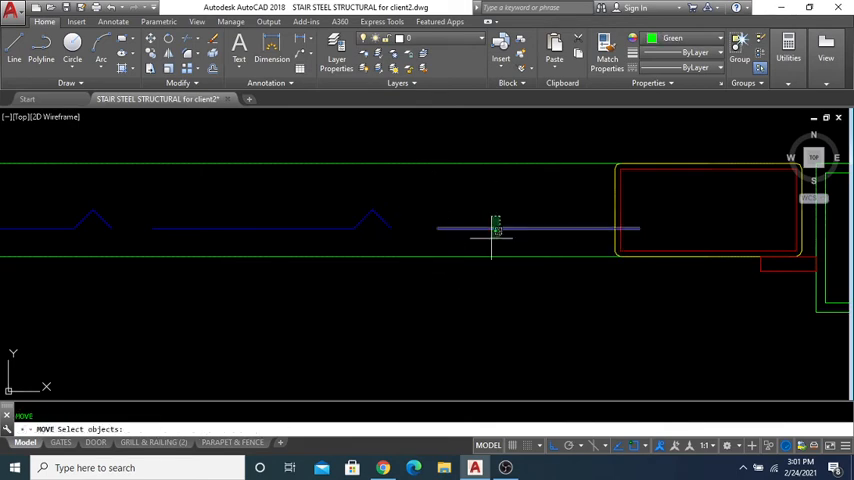
click(495, 227)
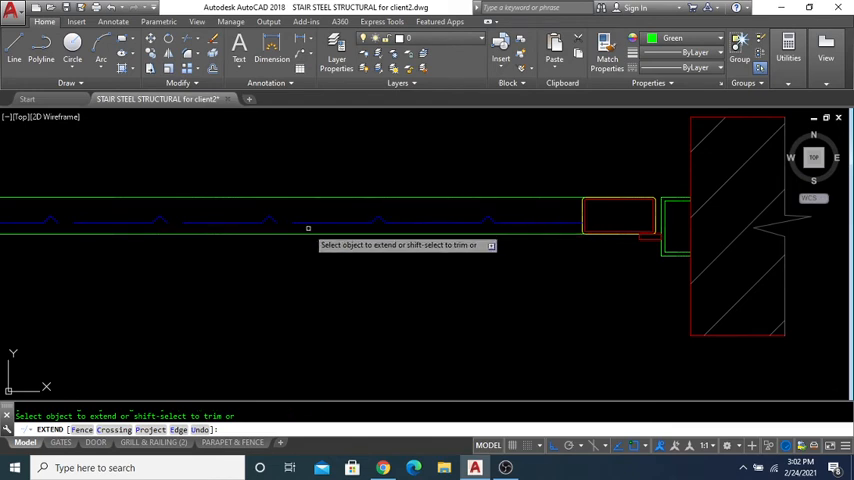
mouse_move(241, 222)
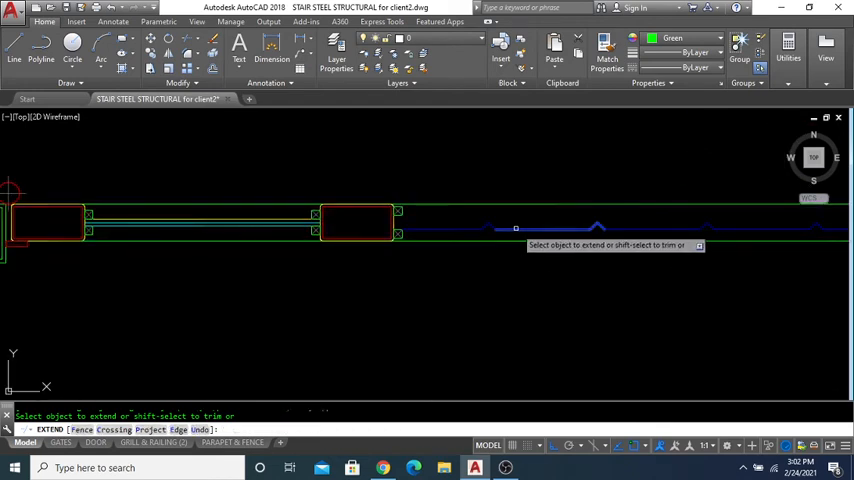
Extend the chevron segments to both post edges, forming one continuous blue break line.
key(Escape)
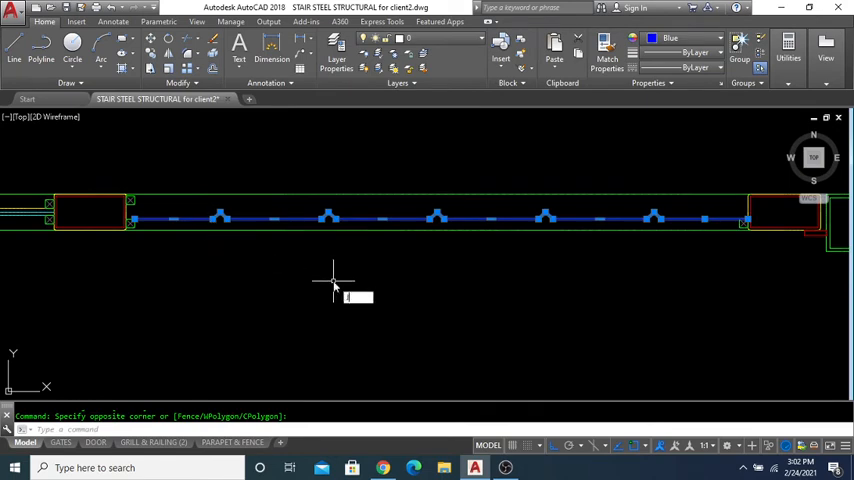
key(escape)
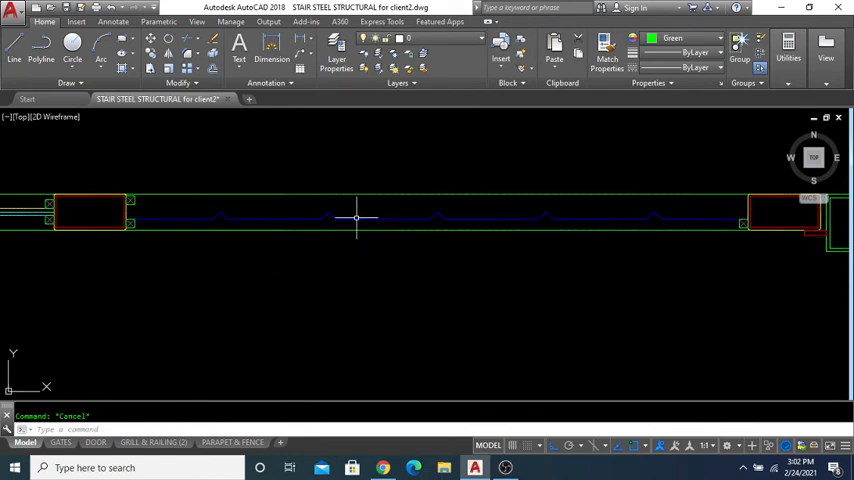
click(356, 219)
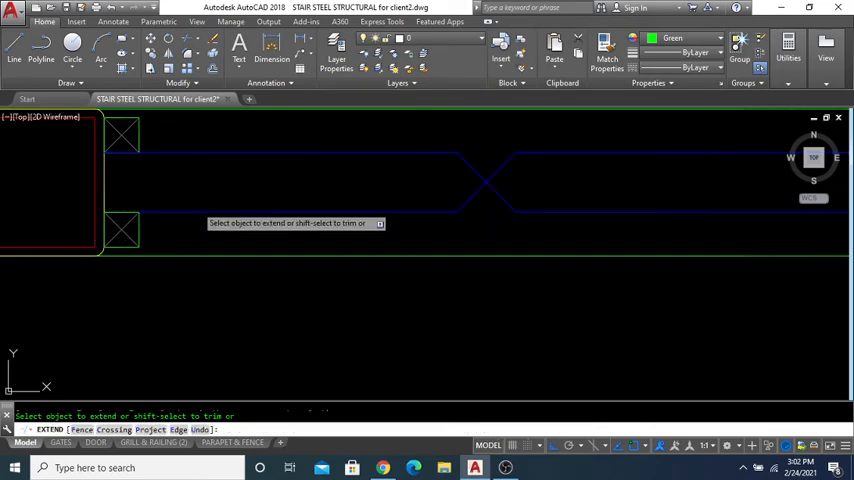
key(Escape)
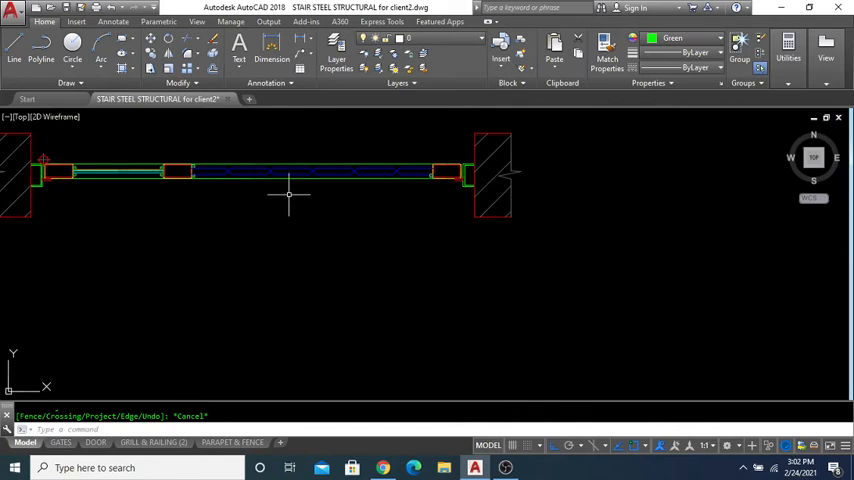
mouse_move(303, 195)
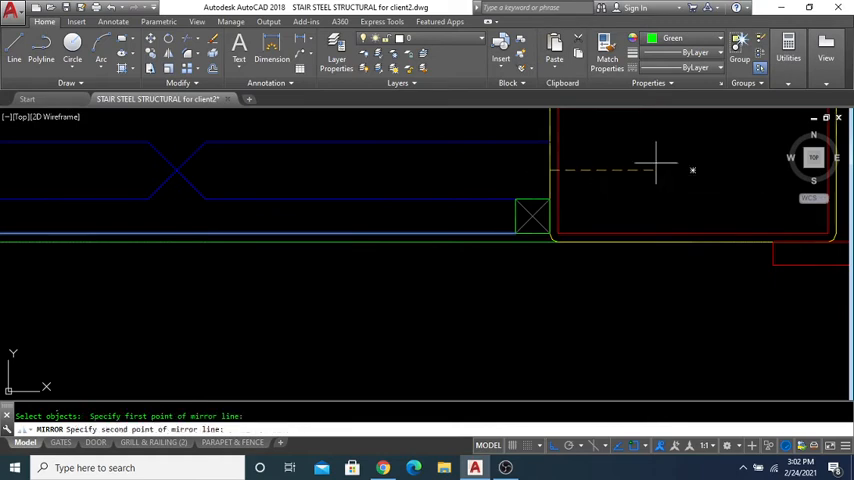
Mirror the chevron break across the leaf and move the plan pieces into position.
click(655, 160)
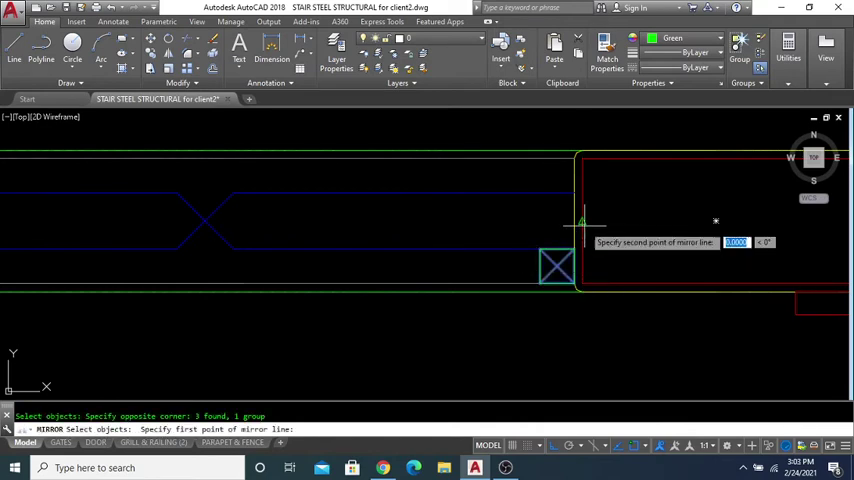
click(715, 221)
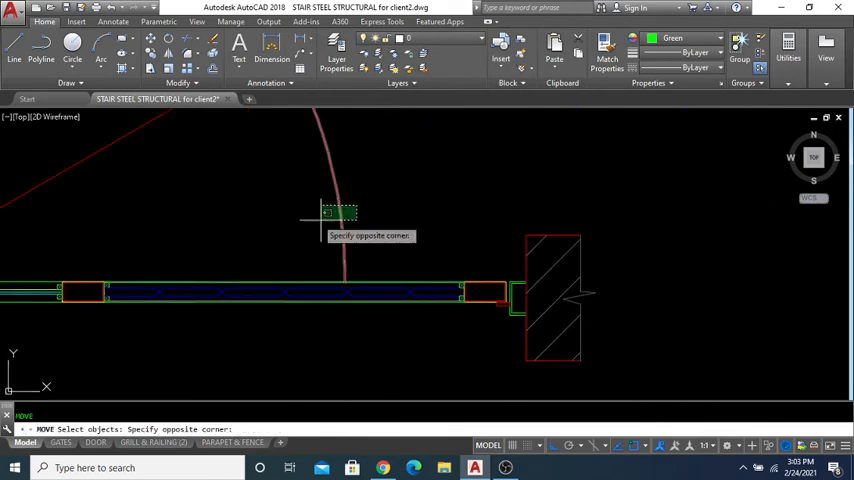
key(Escape)
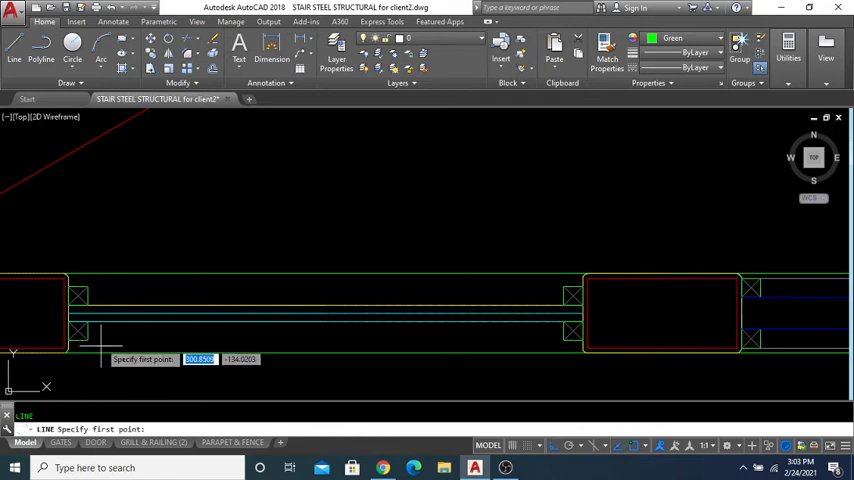
Match the second gate plan's leaf lines to the source object's properties.
click(101, 330)
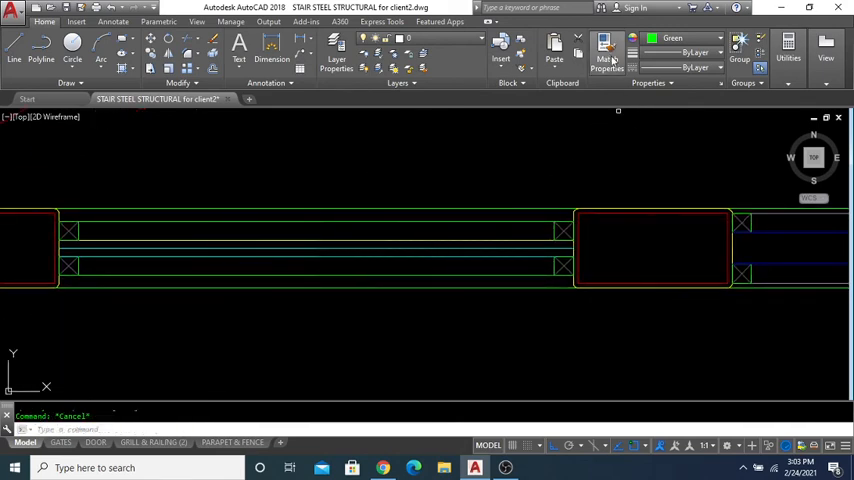
click(606, 50)
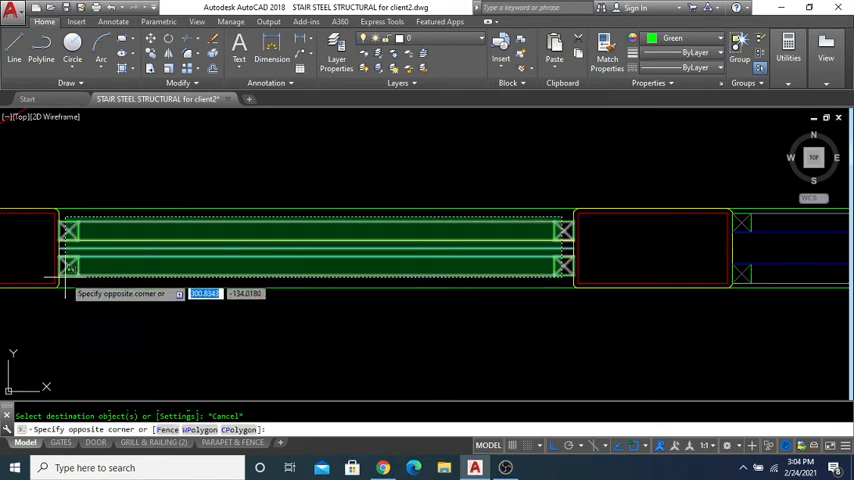
key(Escape)
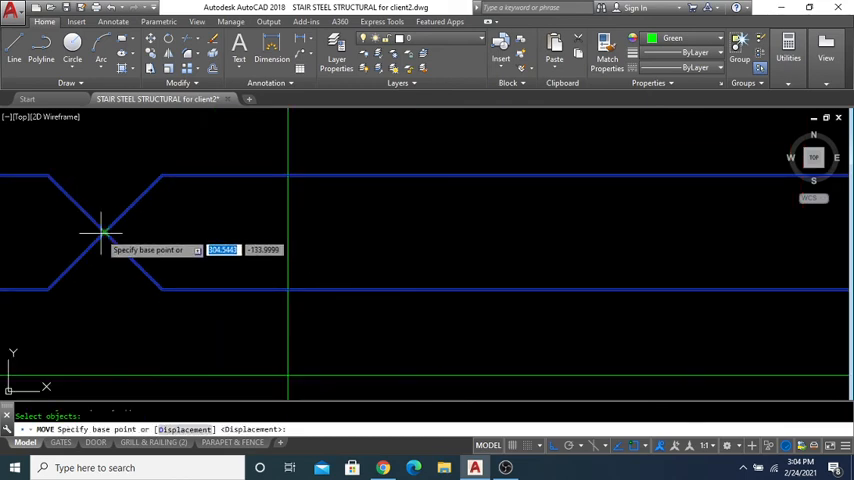
Explode the post blocks and mirror the chevron break into the second plan's leaf.
click(105, 232)
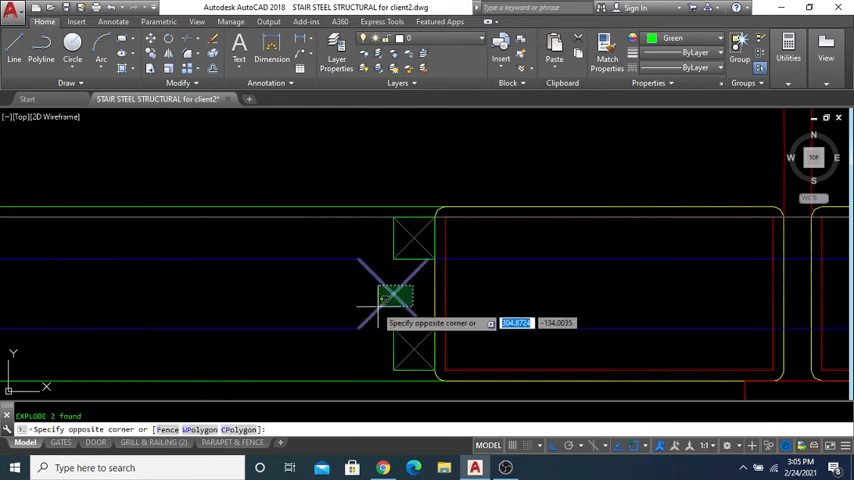
key(Escape)
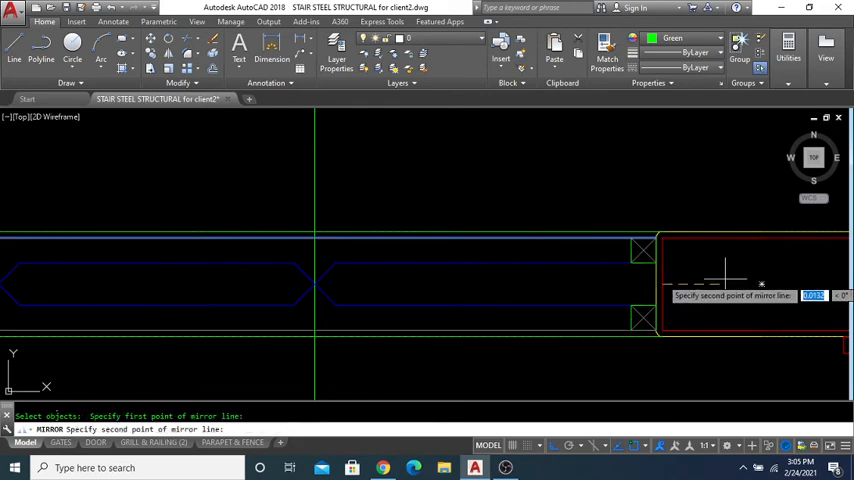
key(Escape)
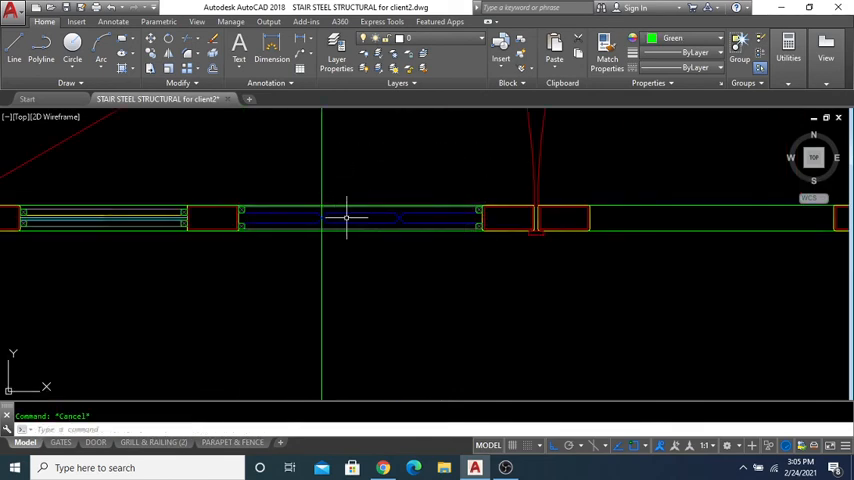
Move both gate plans under the elevations and copy the 1530X and 2240X notes below them.
drag(345, 218, 476, 266)
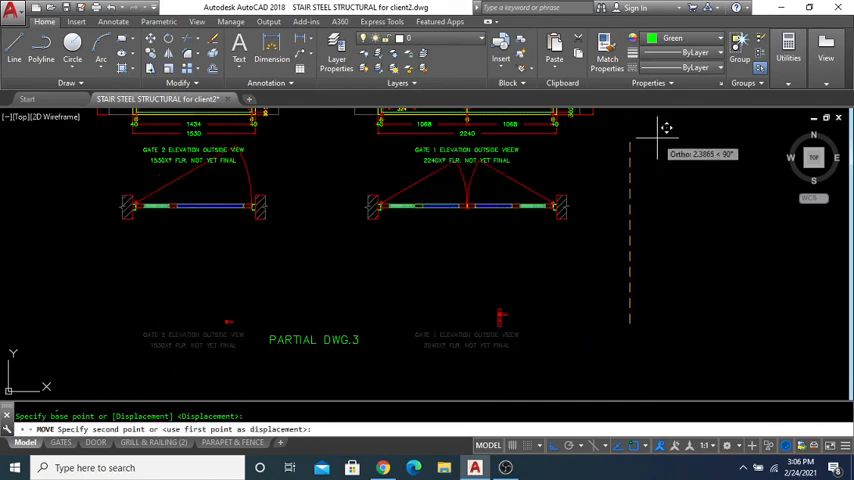
mouse_move(667, 128)
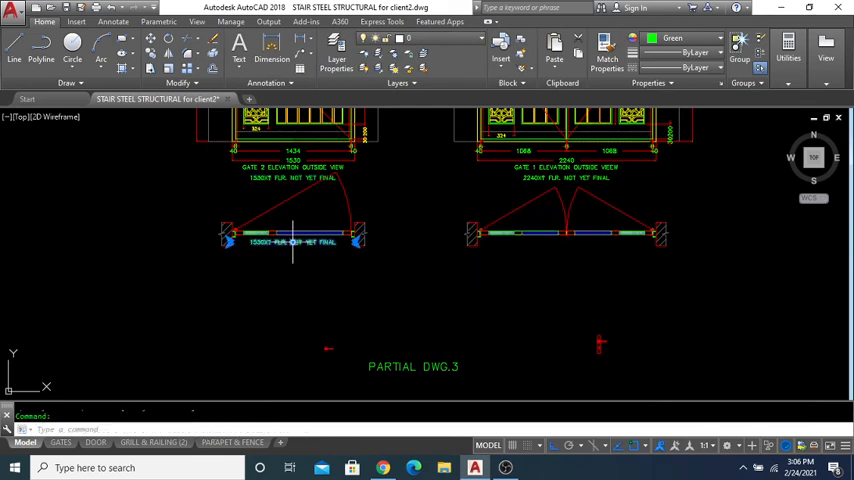
double_click(293, 241)
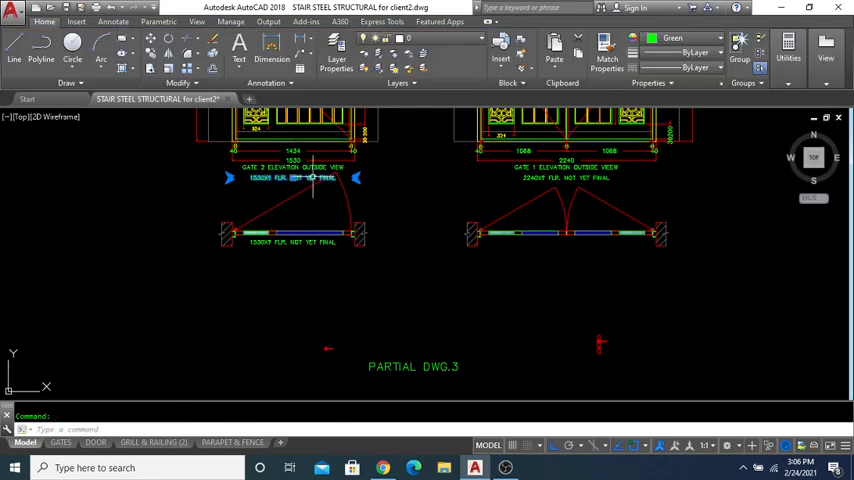
click(475, 235)
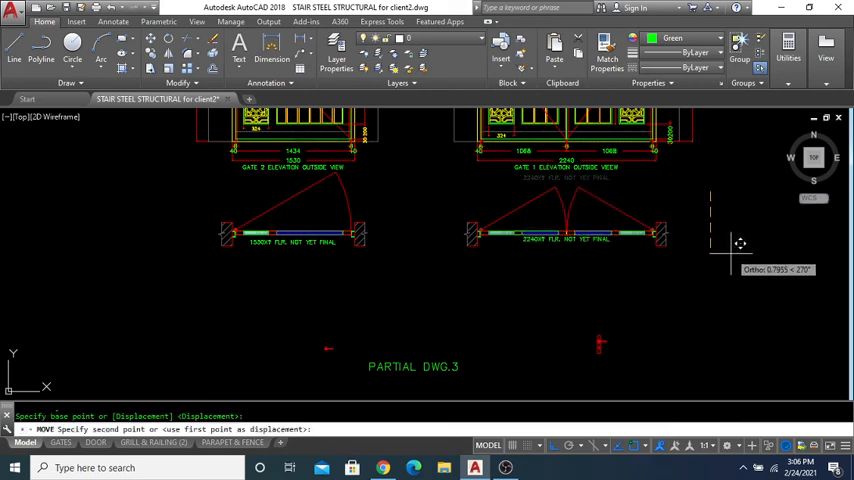
key(Escape)
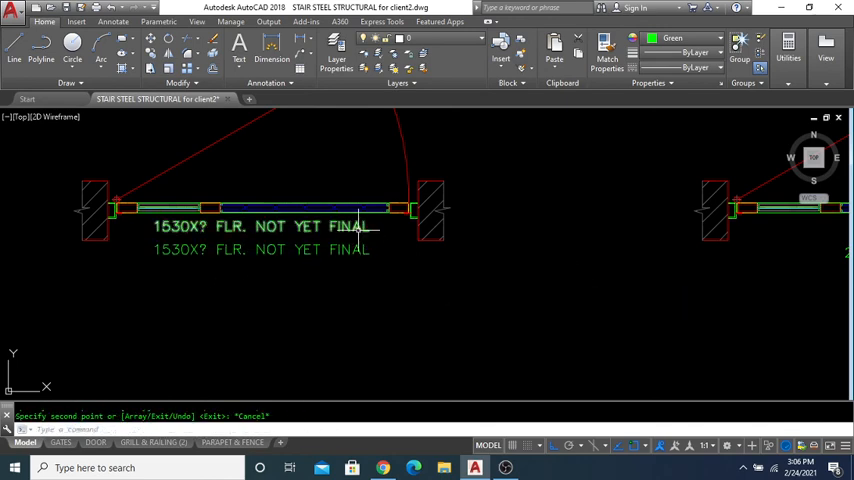
Change the duplicate note's text to 'PLAN' and copy it under the other gate plan.
double_click(260, 226)
text(P)
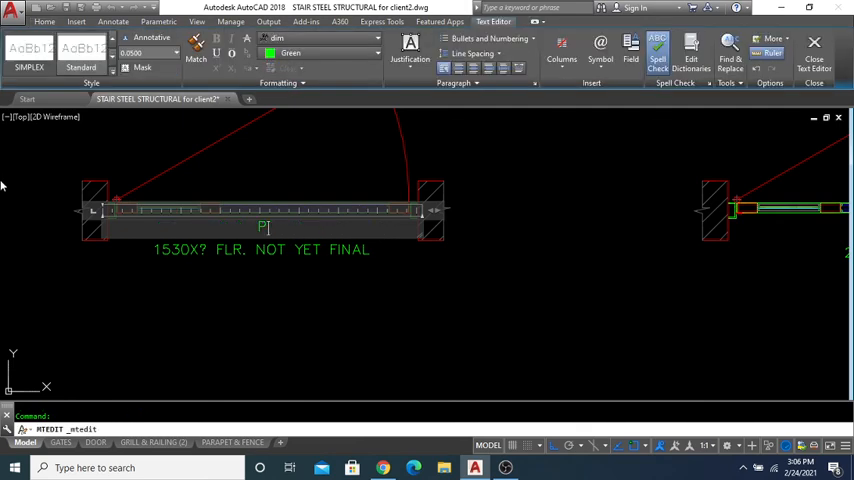
text(LAN)
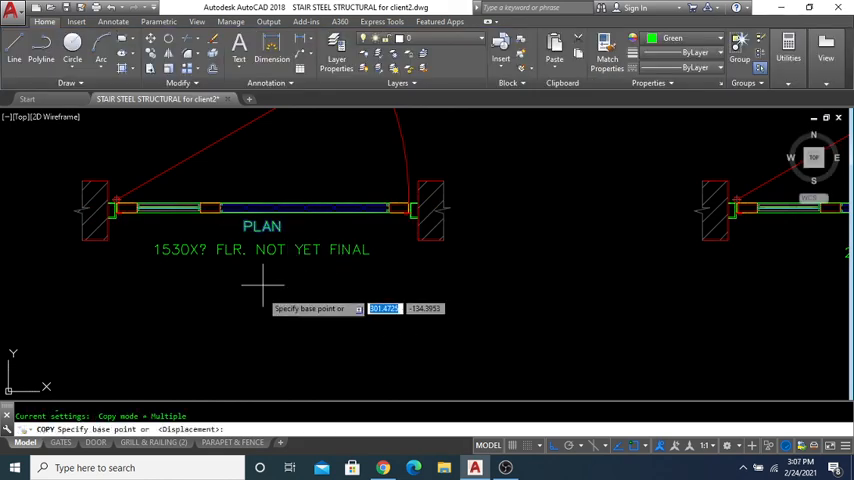
click(262, 285)
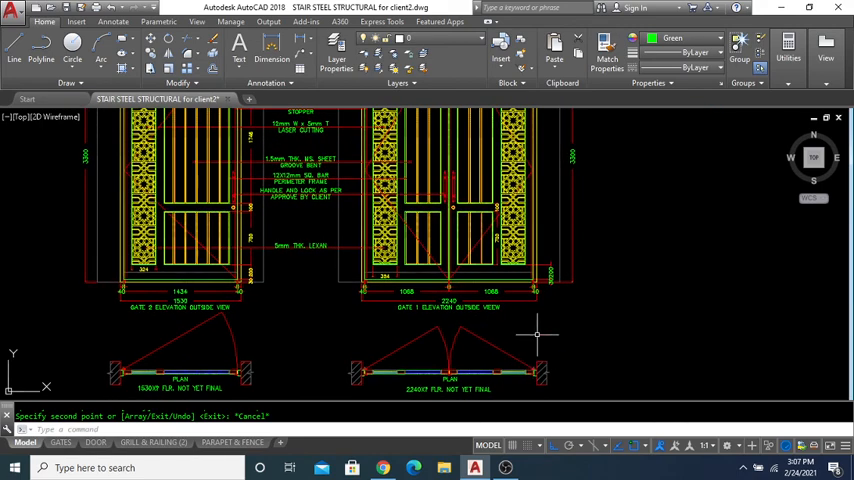
mouse_move(565, 267)
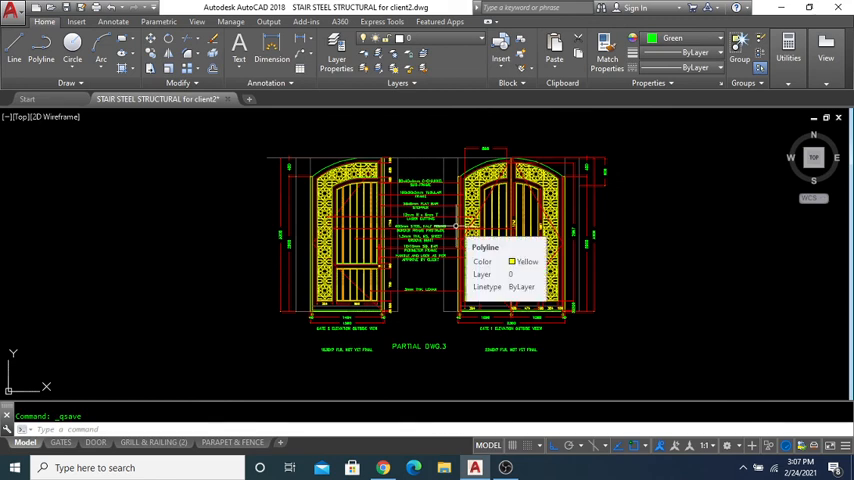
mouse_move(634, 232)
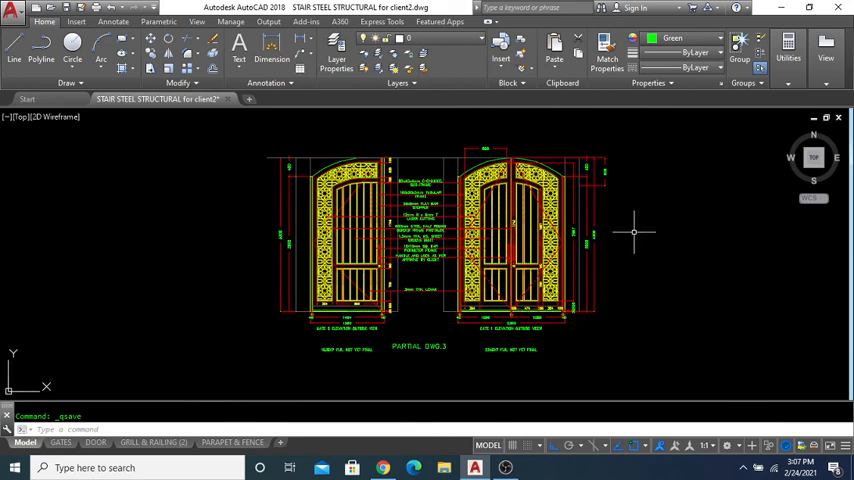